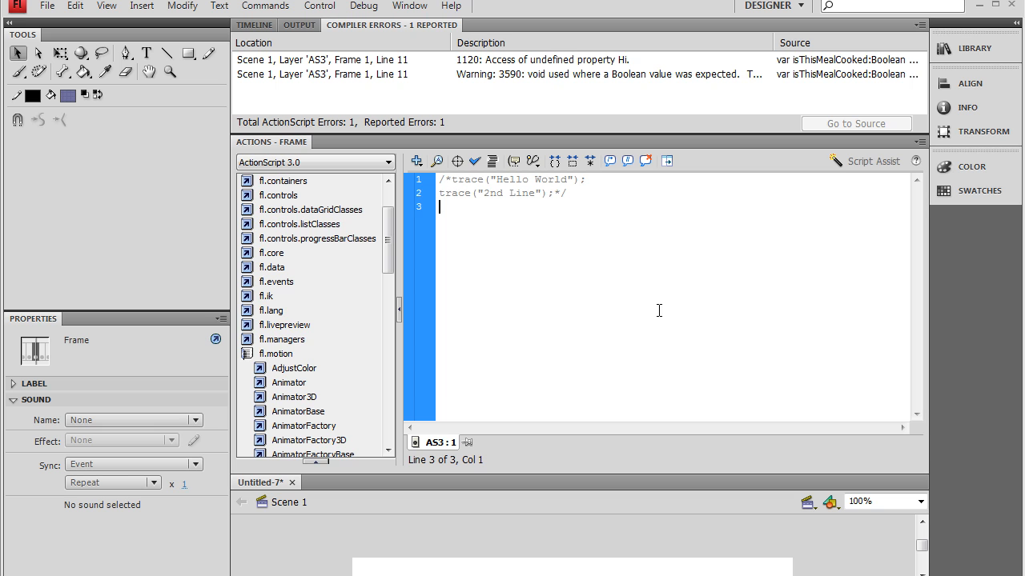
mouse_move(609, 221)
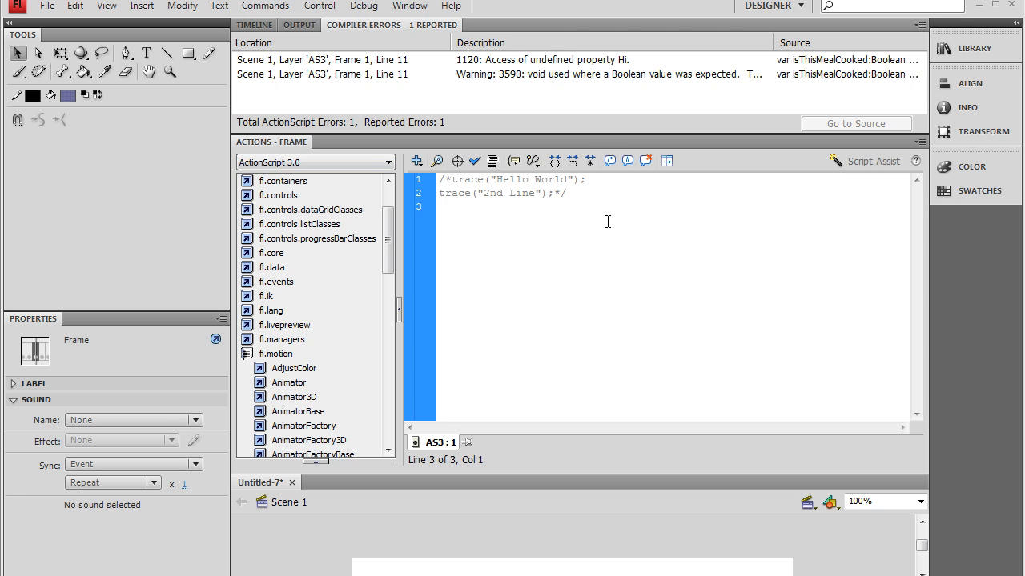
Start a text field on top of the blue rectangle on the stage
left_click(439, 206)
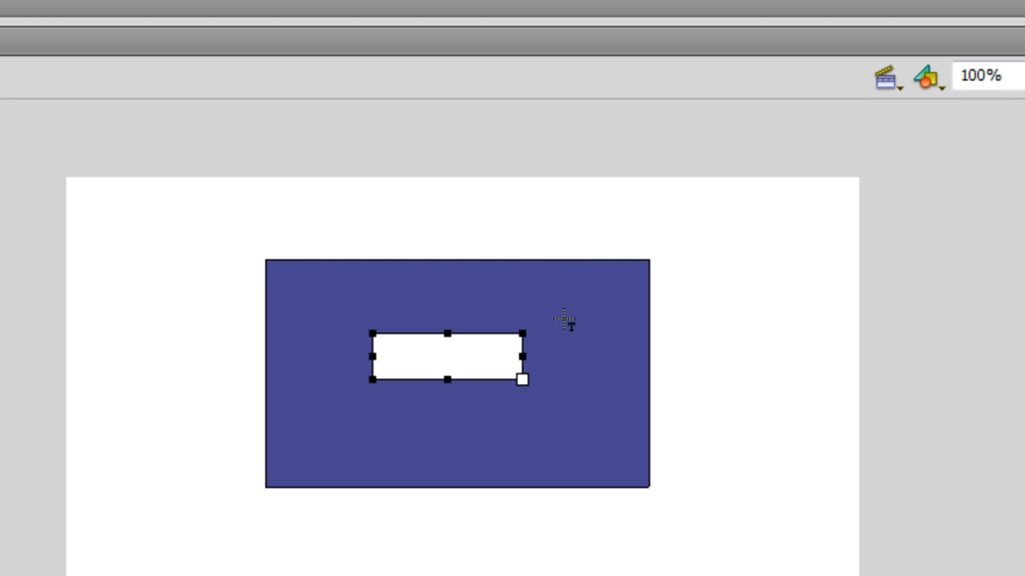
Enter the label text 'Box of Pickles' into the text field on the rectangle
type("Box")
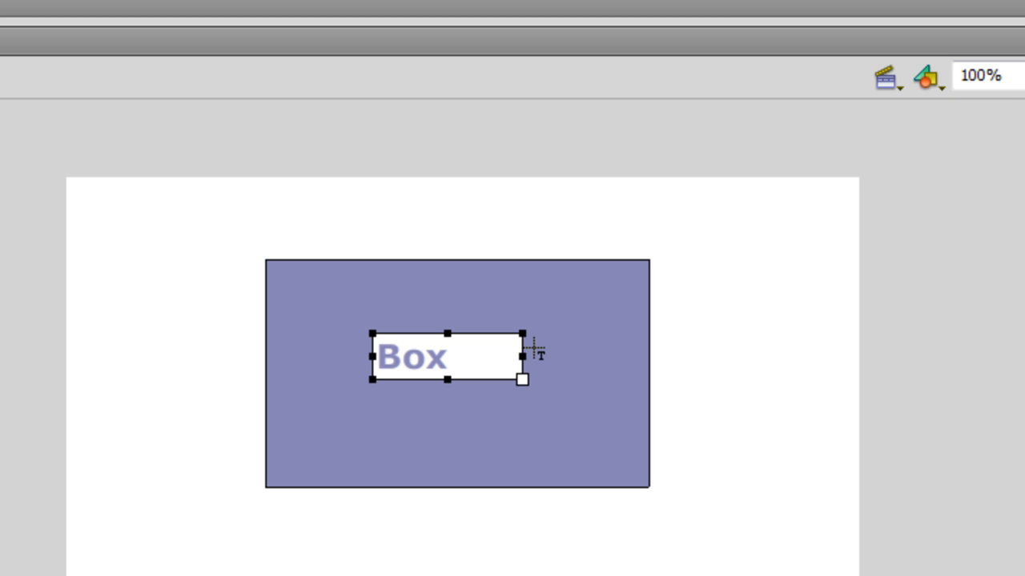
type("of Po")
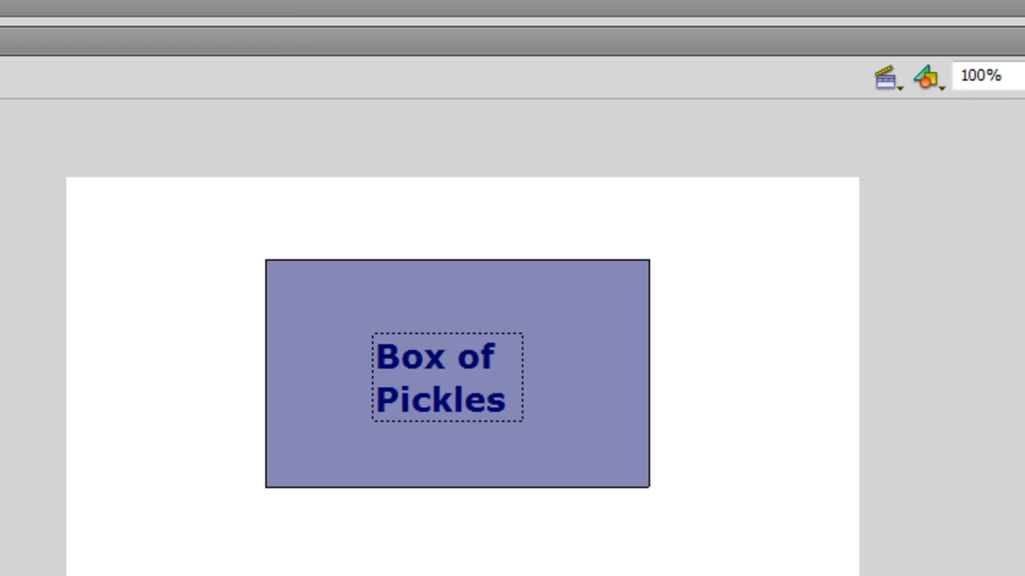
mouse_move(570, 480)
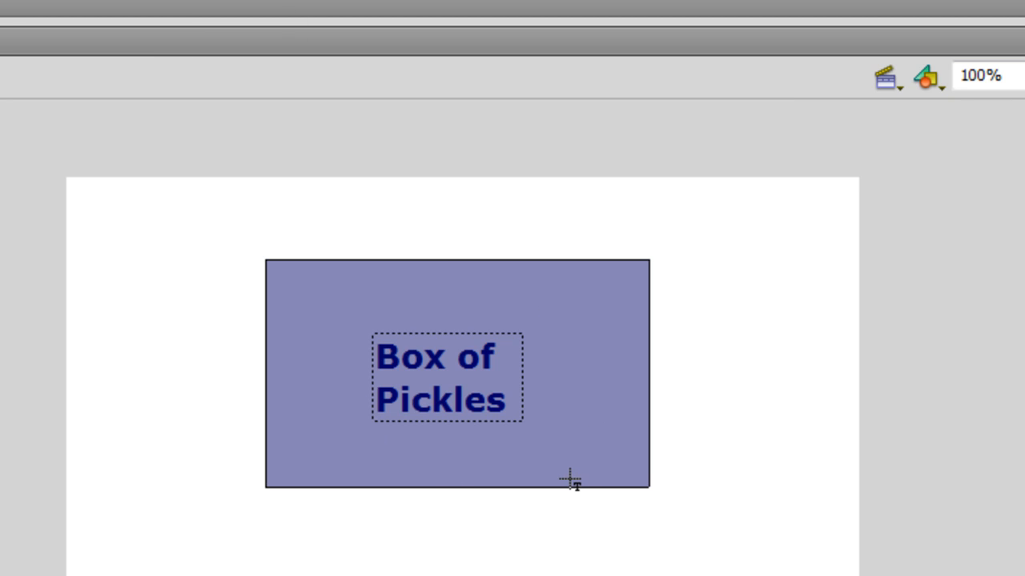
mouse_move(570, 480)
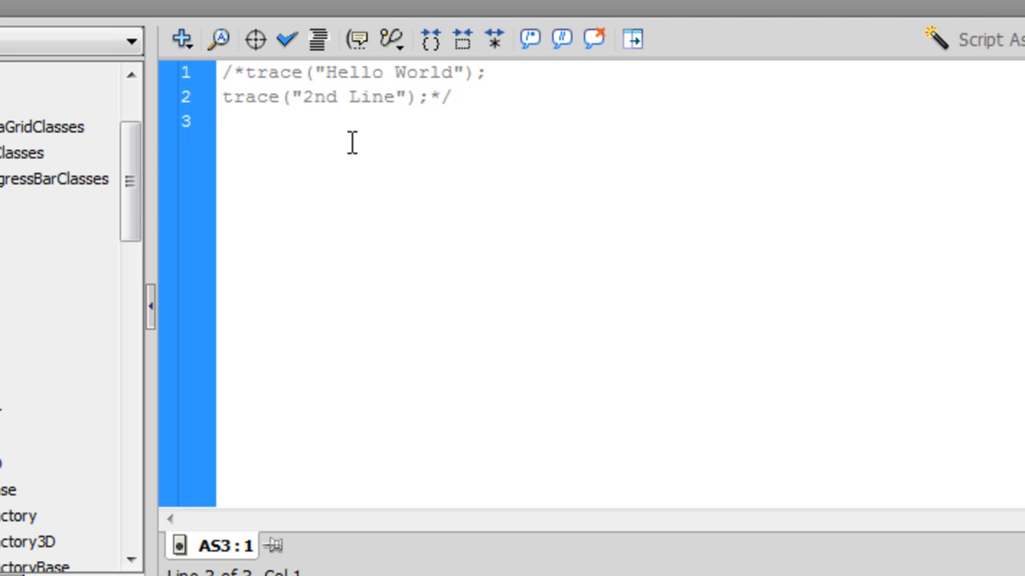
Write 'var pickles = 6;' on line 3, replacing the abandoned boxOfPickles name
type("box")
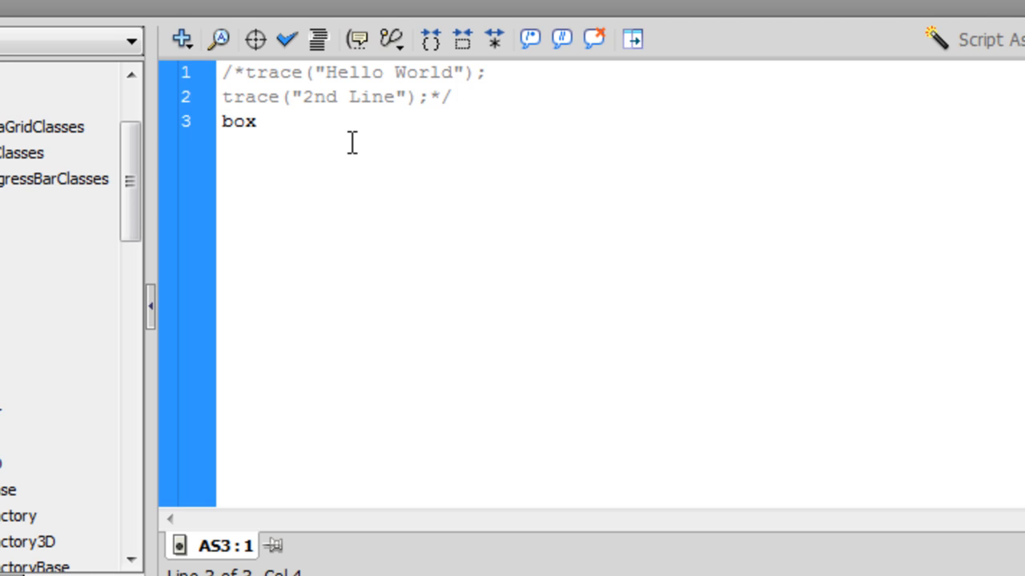
type("OfPic")
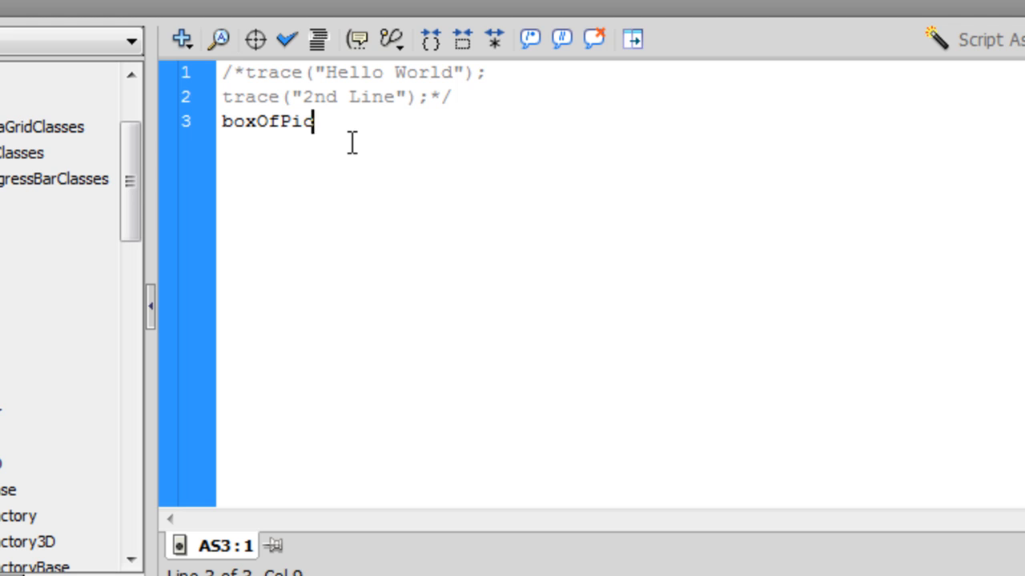
key("Backspace")
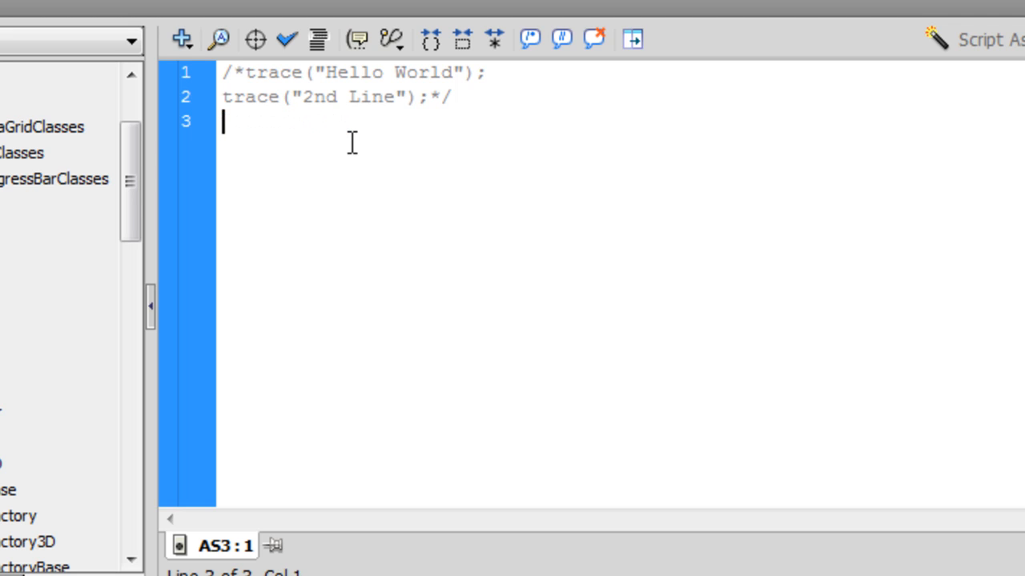
type("pickles")
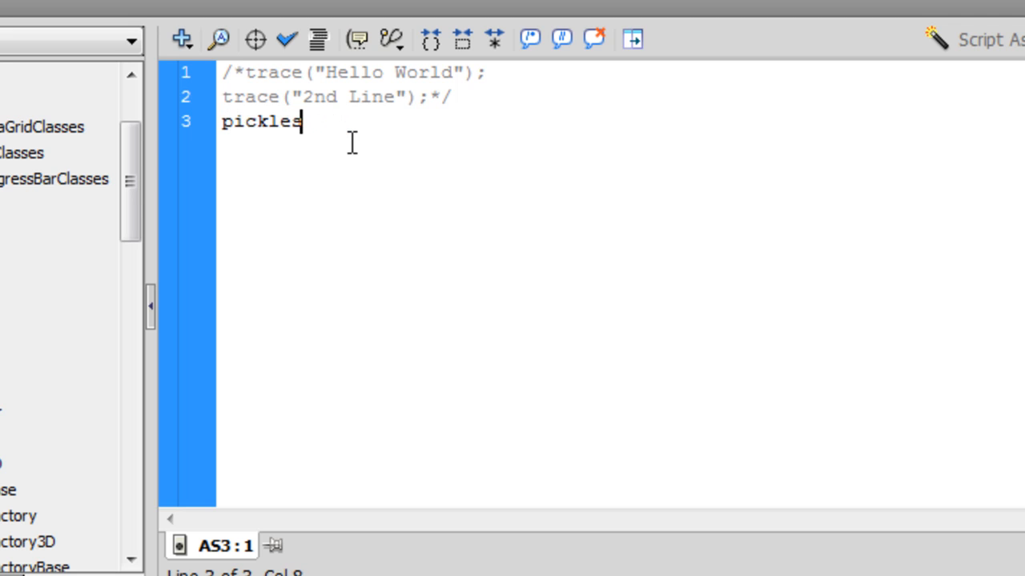
type("= 6;")
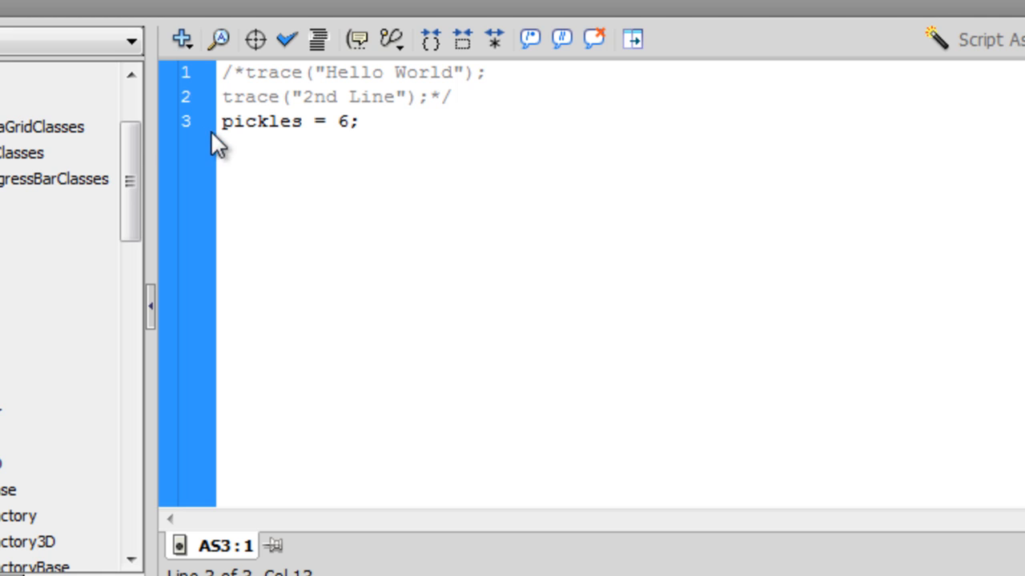
type("var")
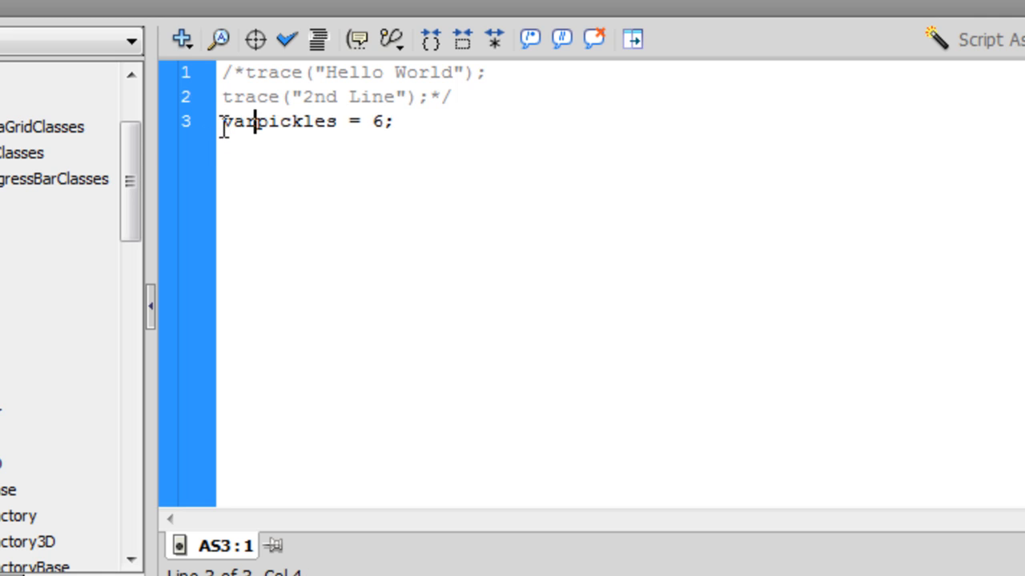
triple_click(313, 121)
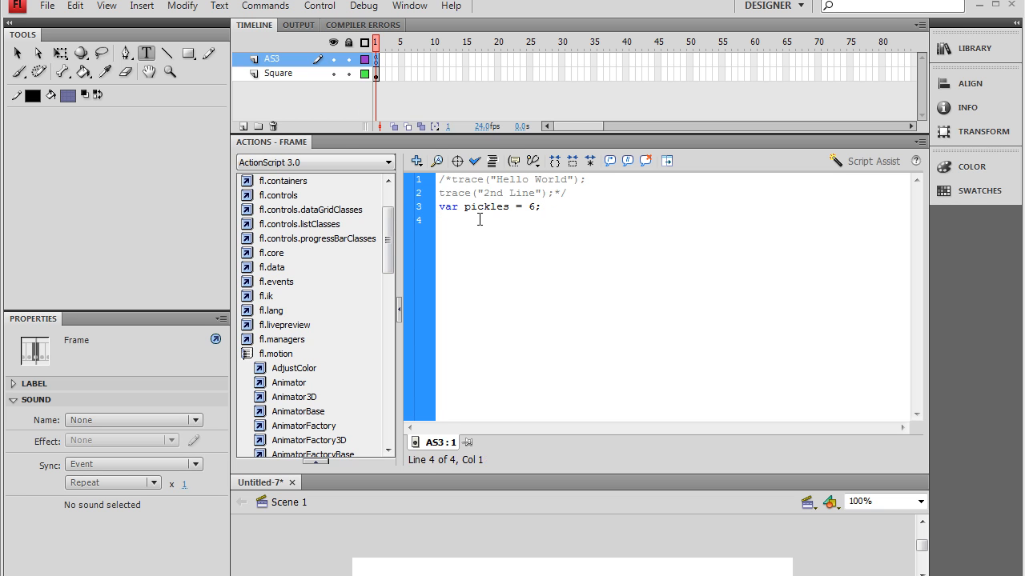
Add 'trace(pickles);' on line 4 and test to see 6 in the Output
type("trac")
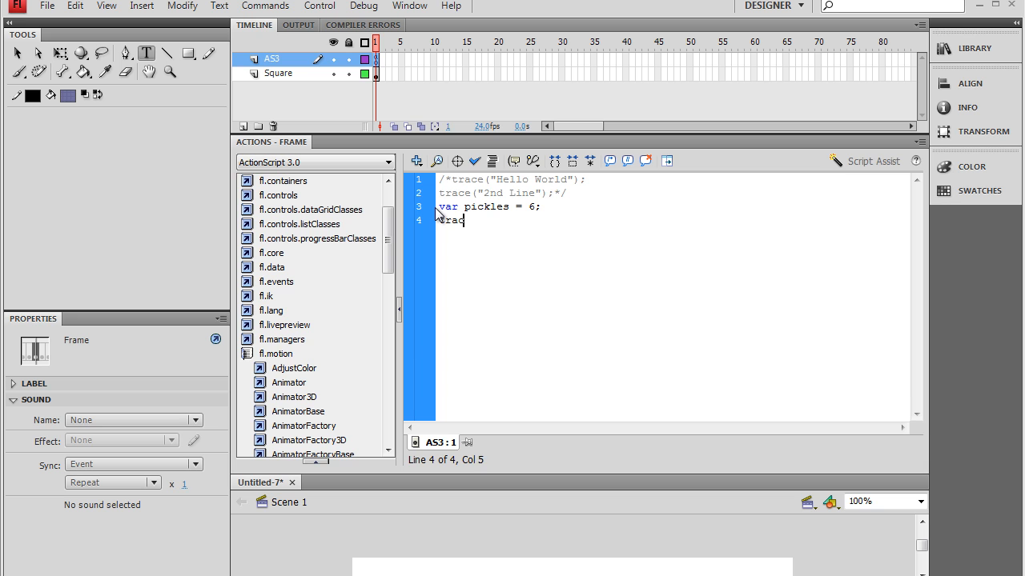
type("e(p")
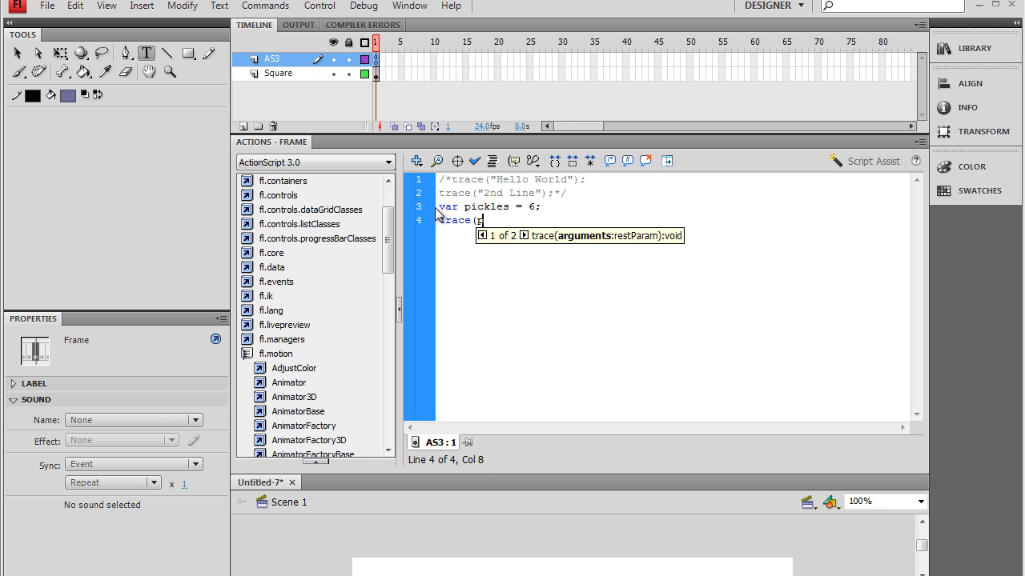
type("ickles);")
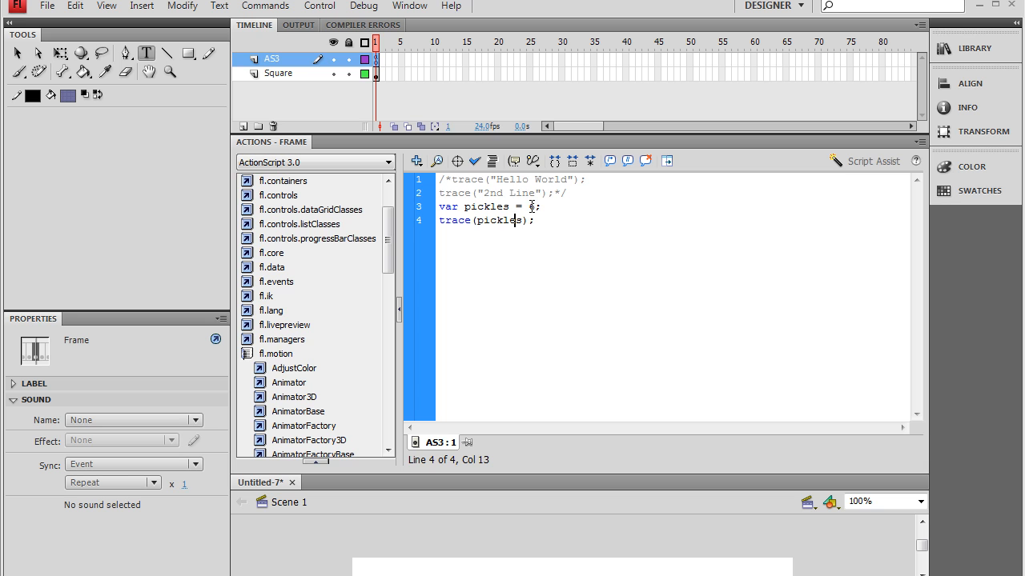
type("6")
type("+")
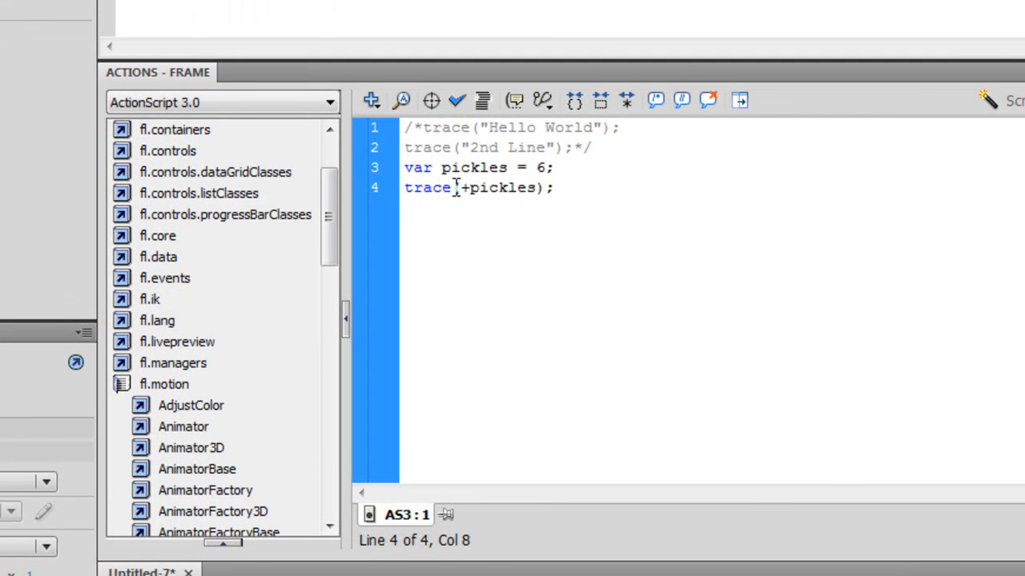
Prefix the trace with the label "Pickles in the box: " so the Output reads Pickles in the box: 6
type("\"P")
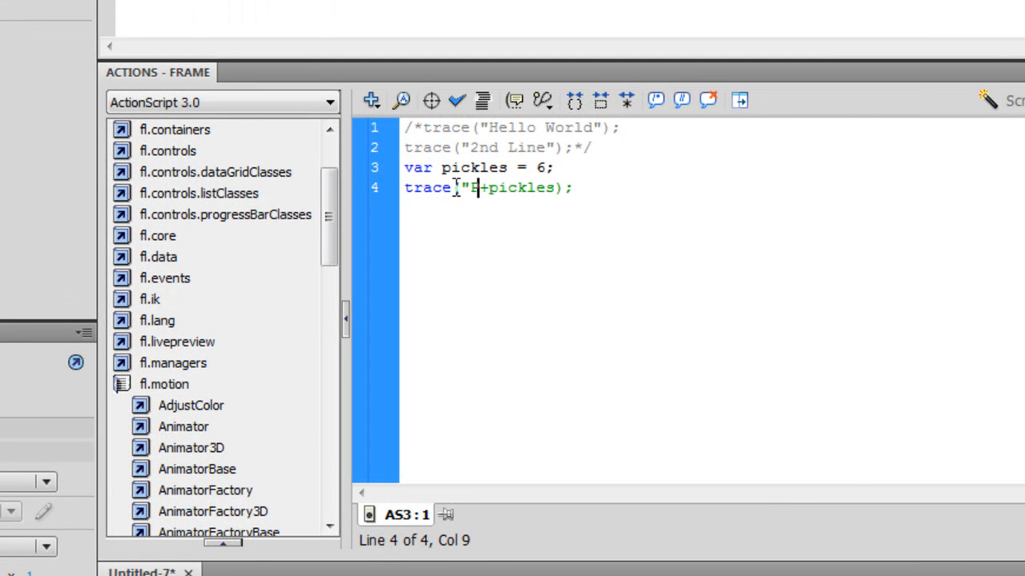
type("Pickles in the")
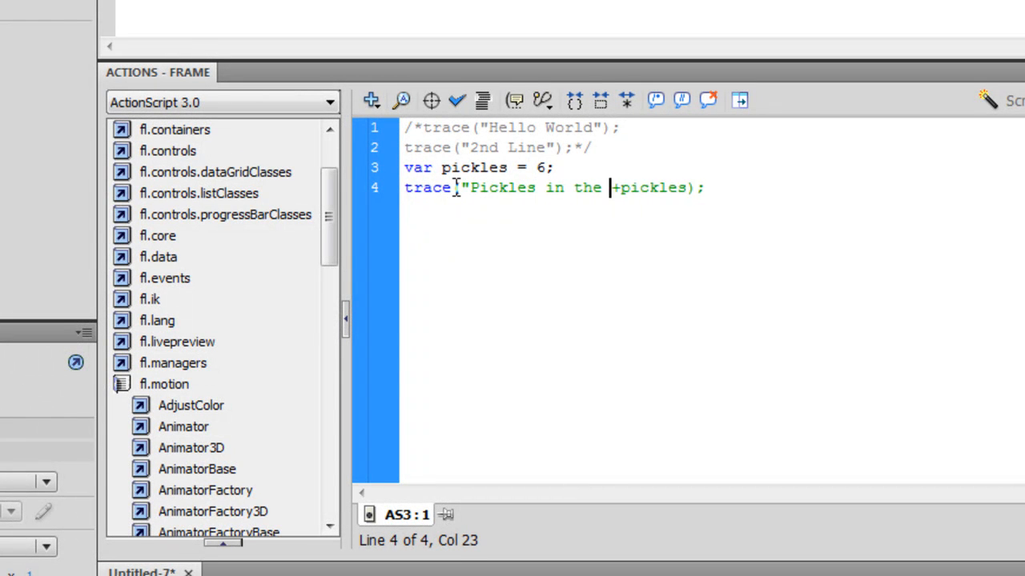
type("box:")
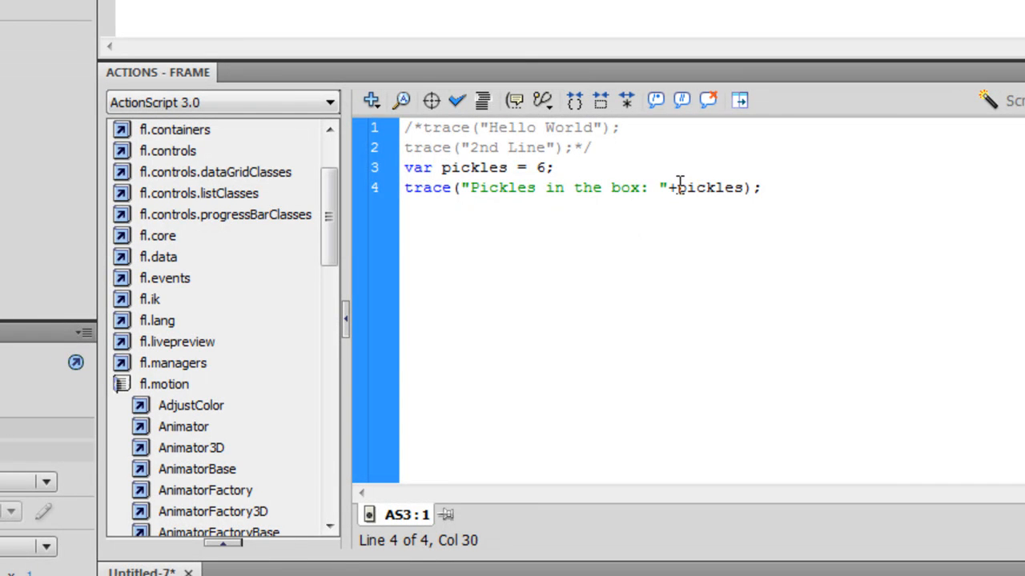
type("f")
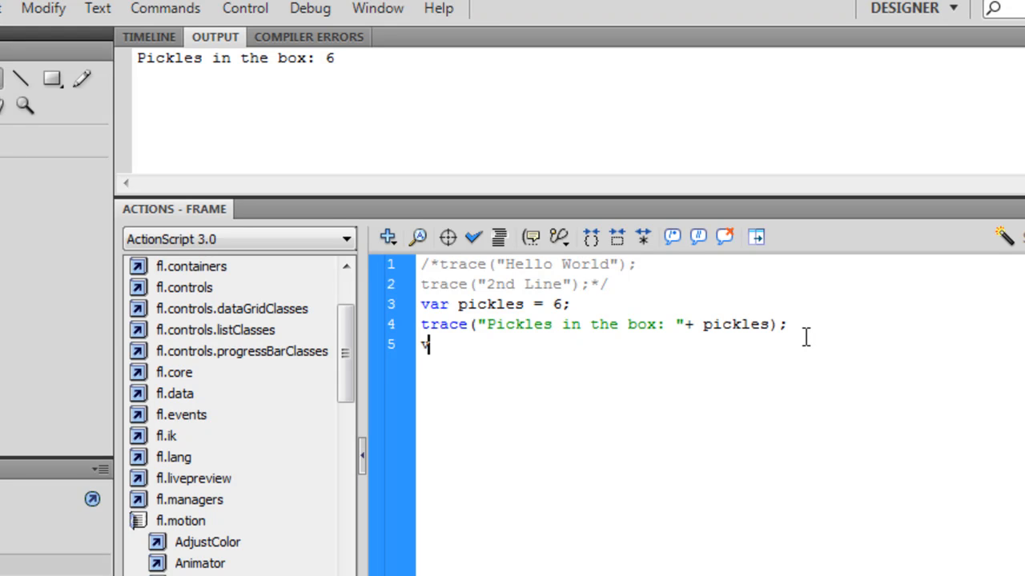
Declare 'var biggerPickleBox = pickles + 12;' on the next line
type("var p")
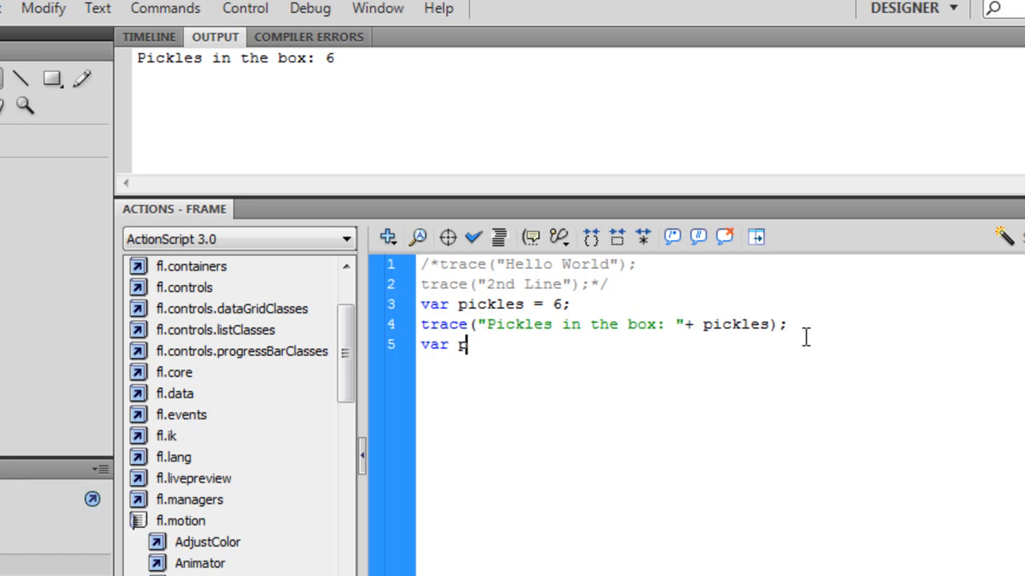
key("Backspace")
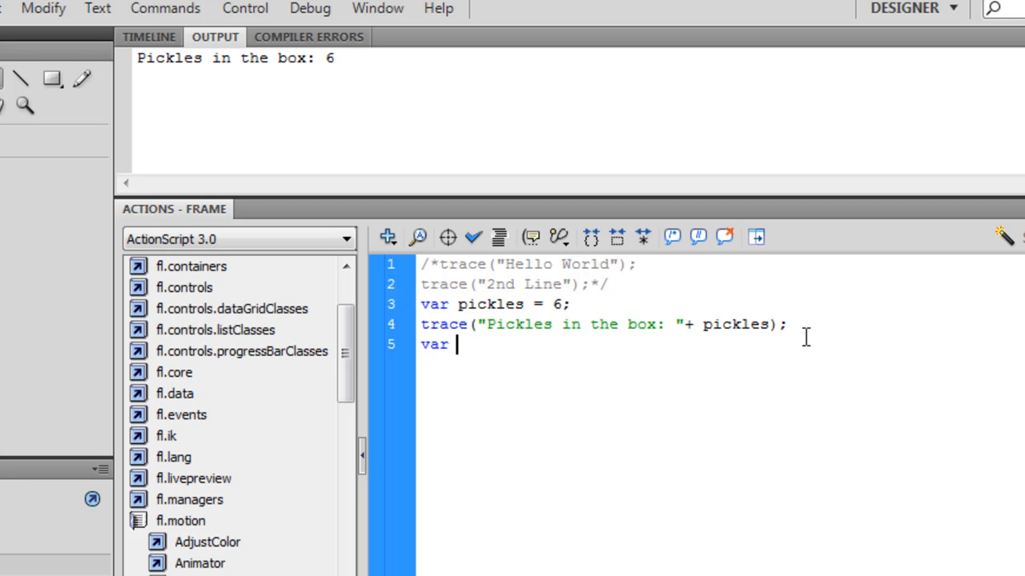
type("bigger")
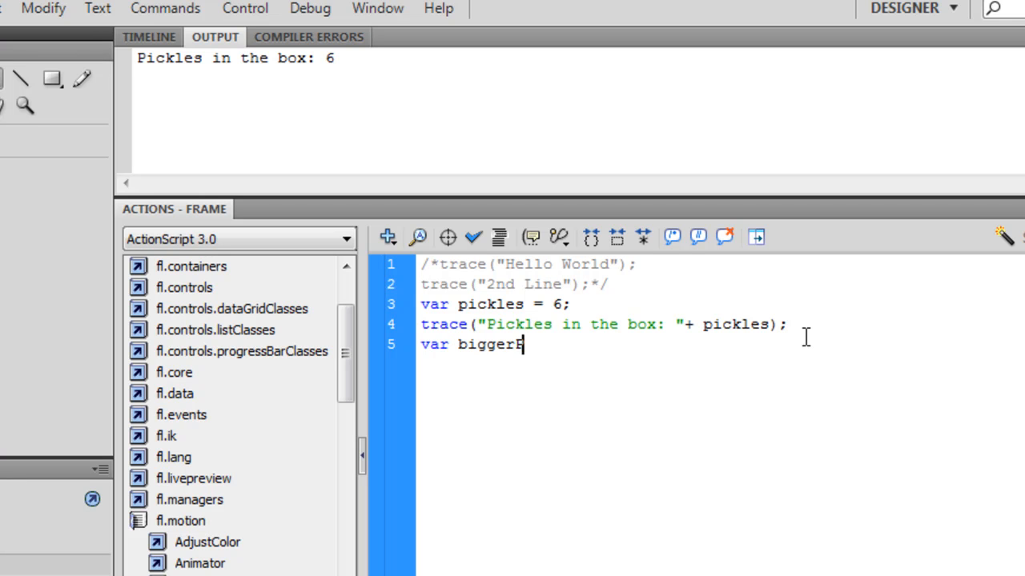
type("Pickles")
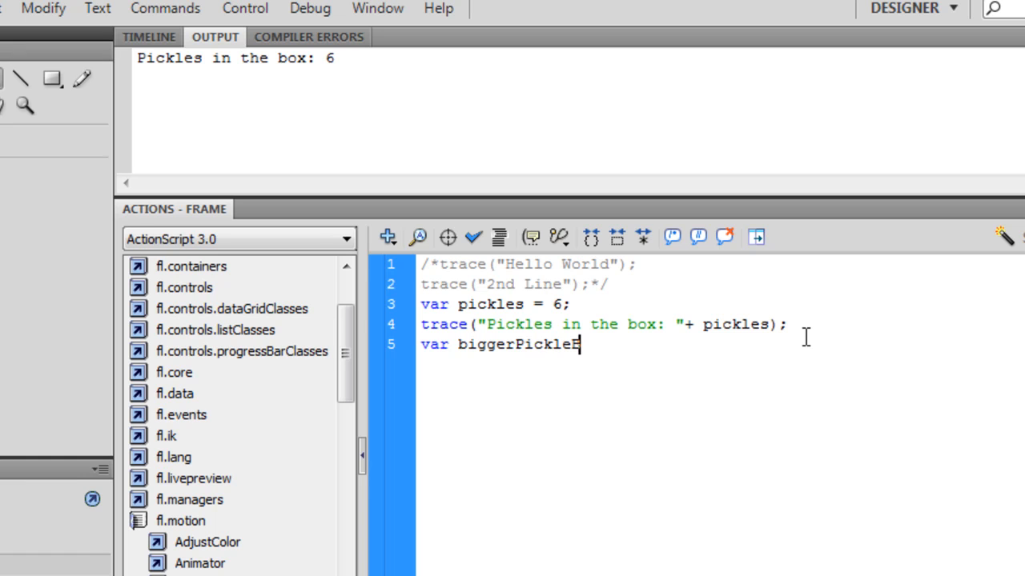
type("Box =")
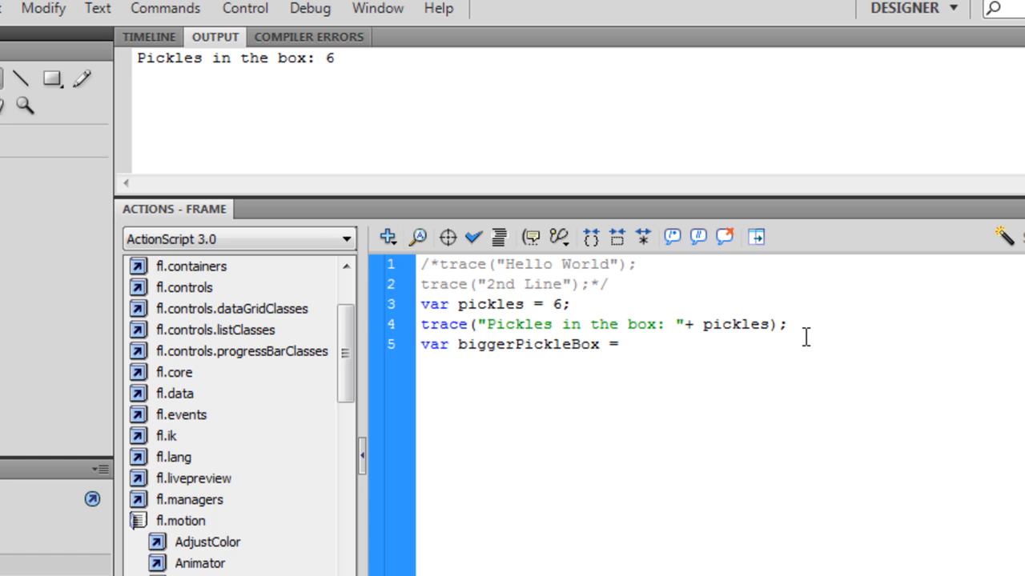
type("pickles")
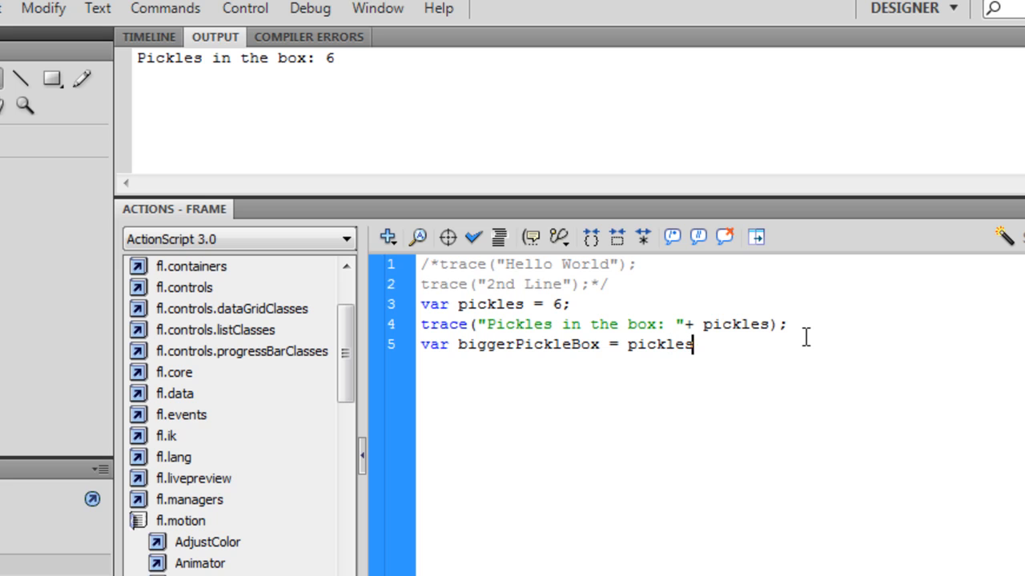
type("+ 12;")
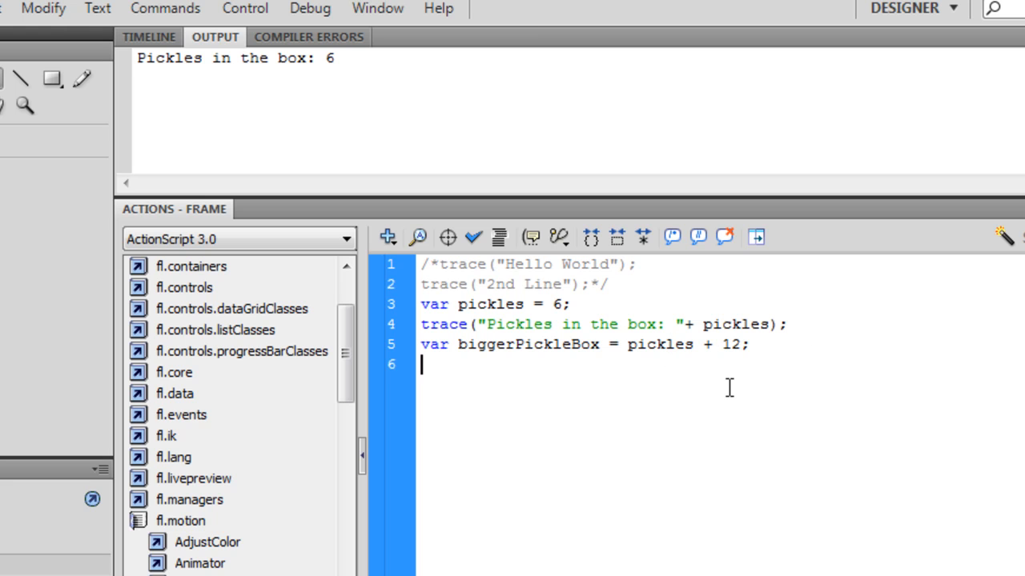
Add 'trace(biggerPickleBox);', test to get 18, and begin a seventh var line
type("trace (")
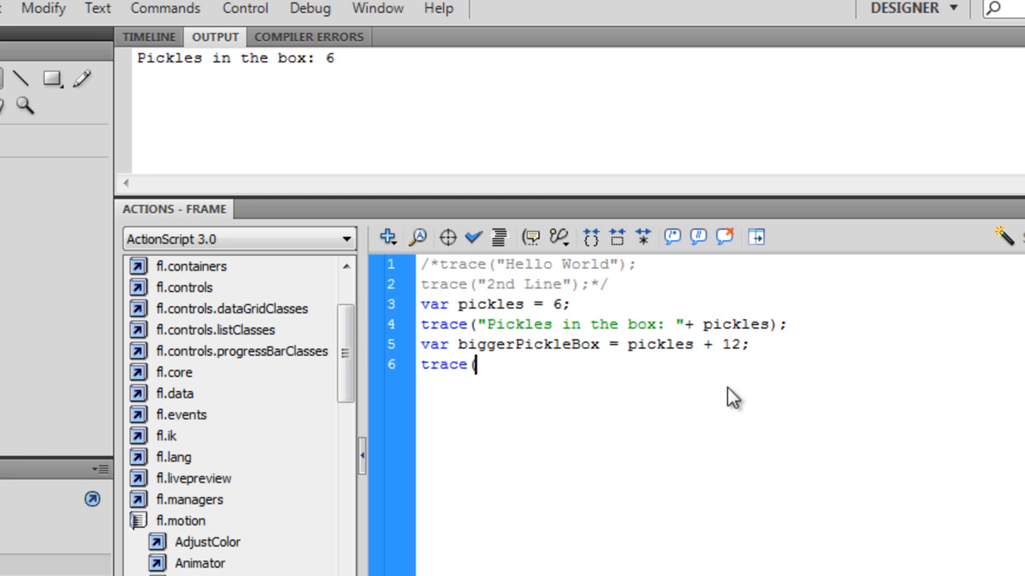
type("(")
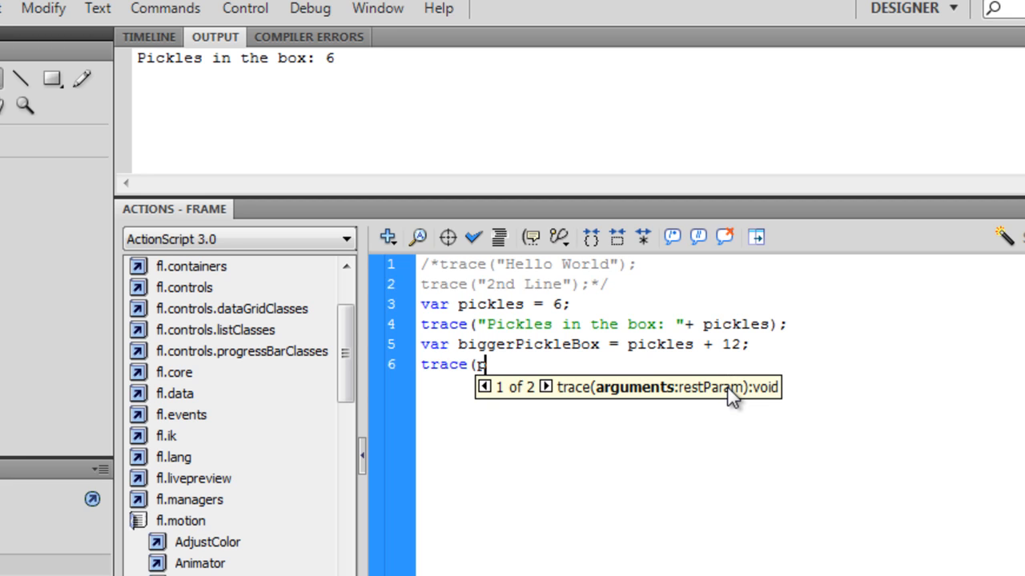
type("biggerPicl")
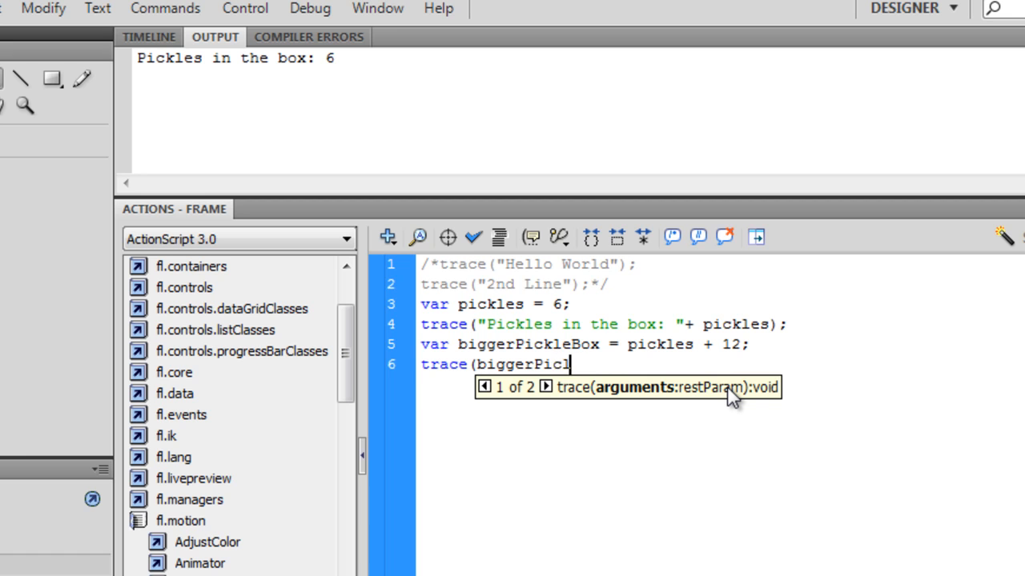
type("eBox);")
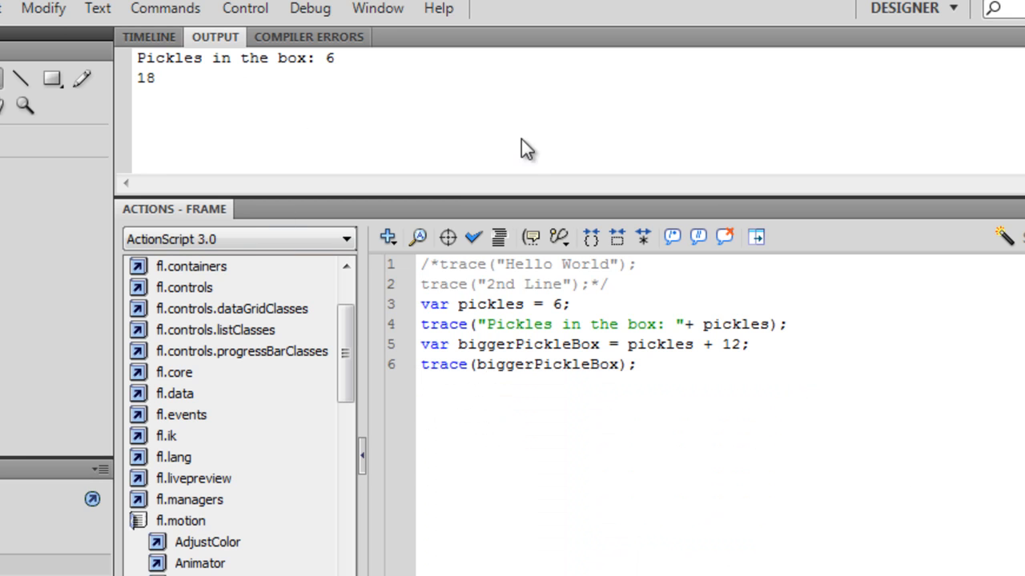
left_click(637, 365)
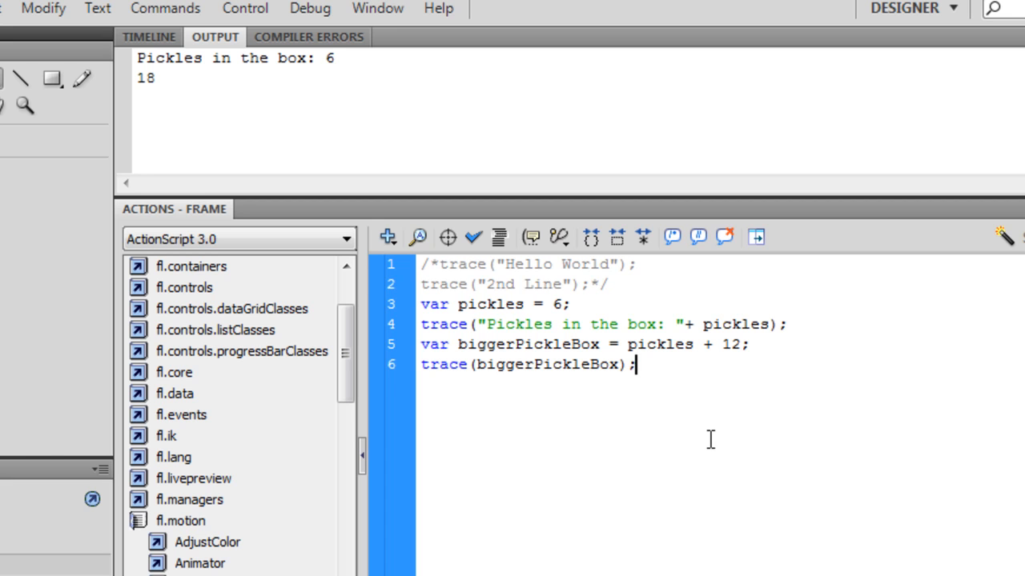
type("var")
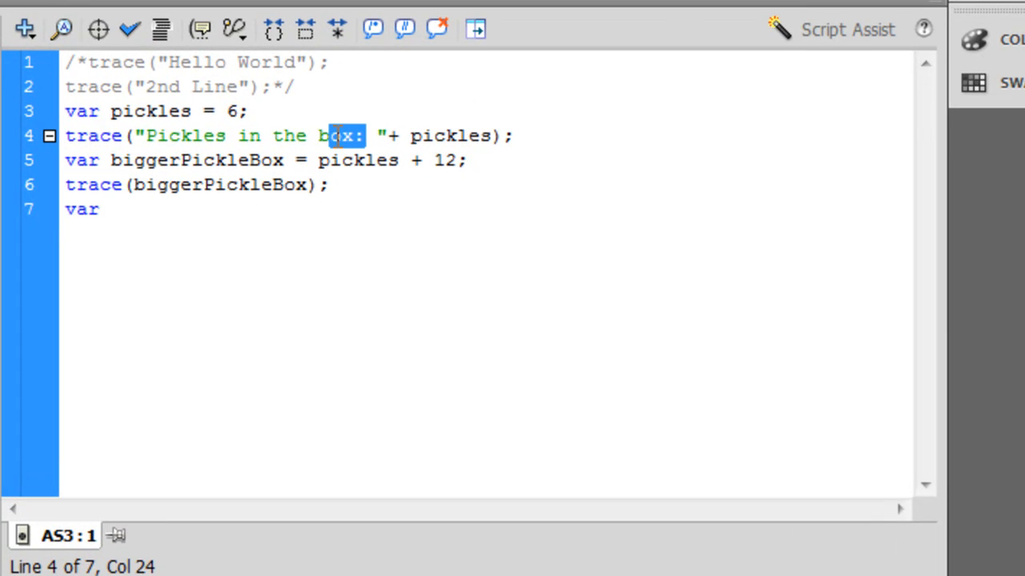
Name the new variable on line 7, first googleSearchBox then shortened to google
left_click(144, 134)
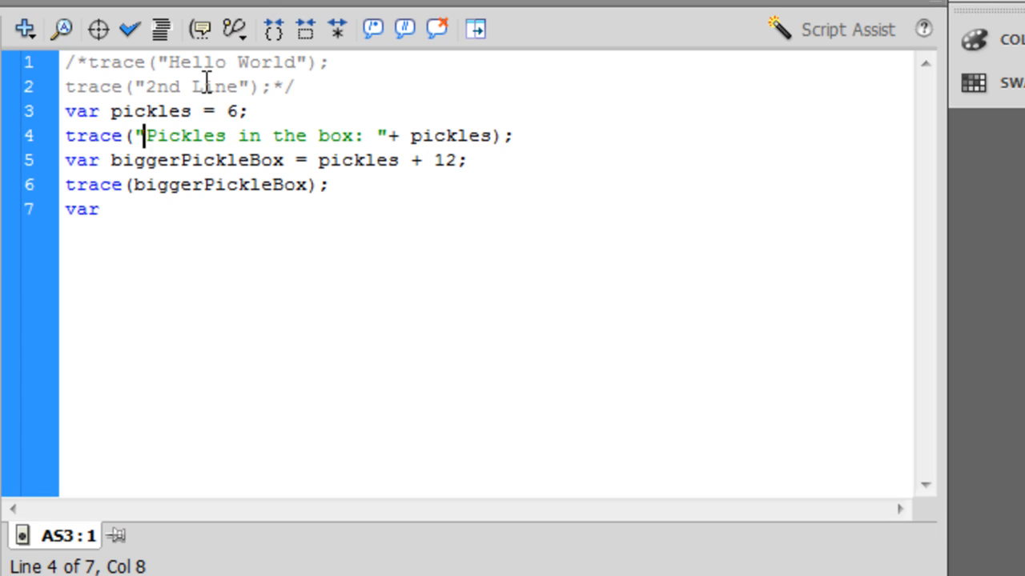
mouse_move(367, 138)
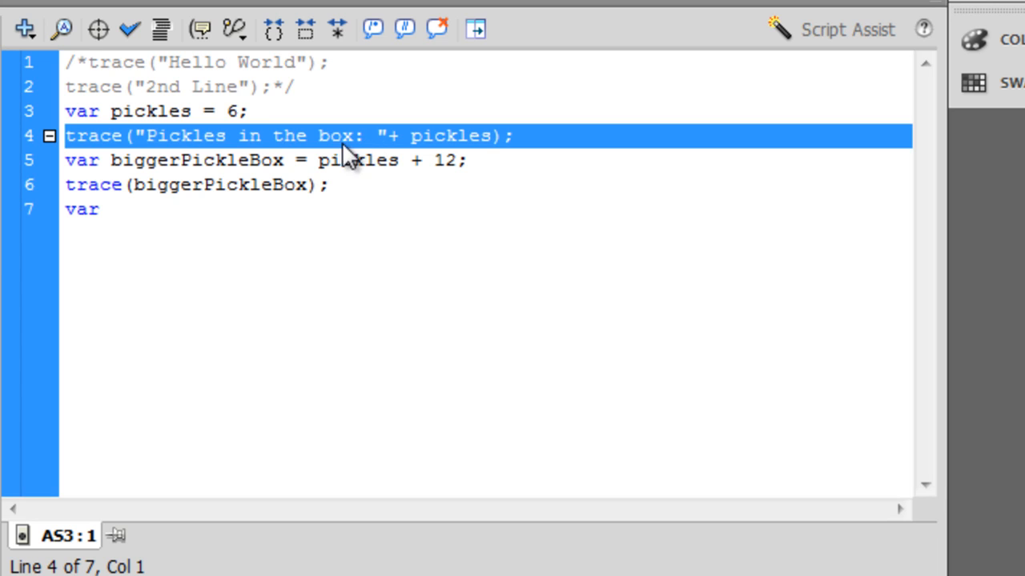
left_click(96, 208)
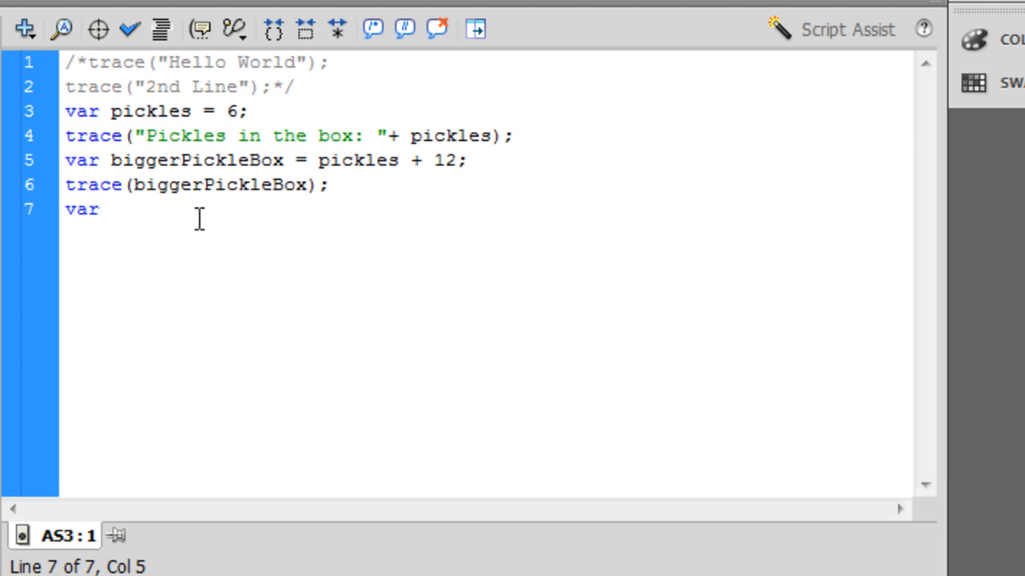
type("g")
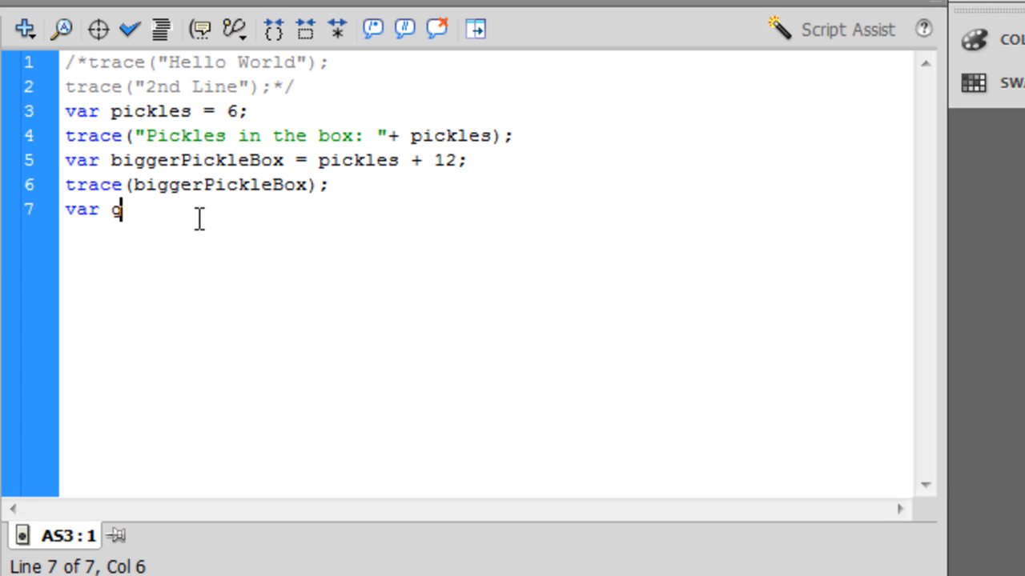
type("oogleSear")
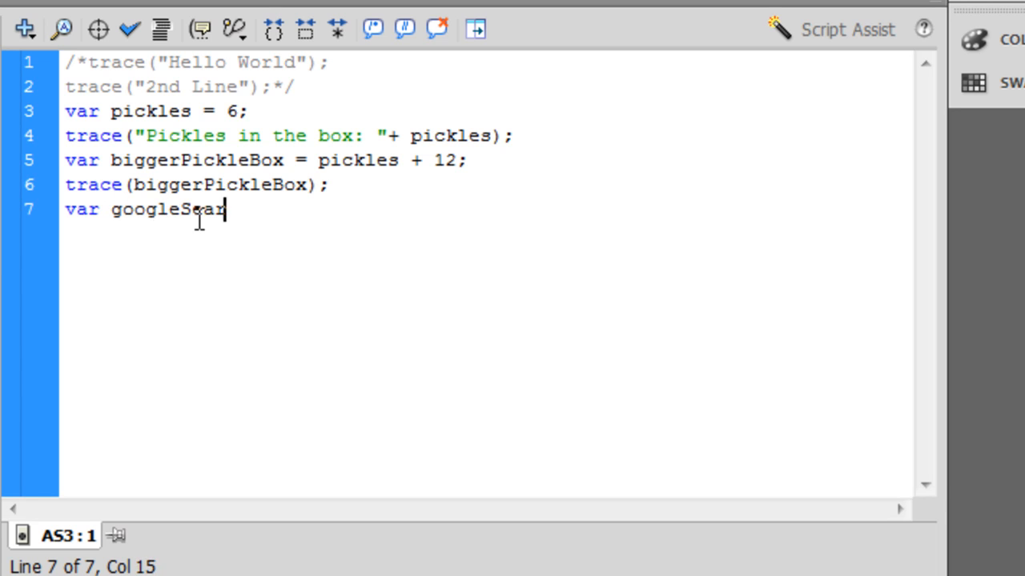
type("chBox")
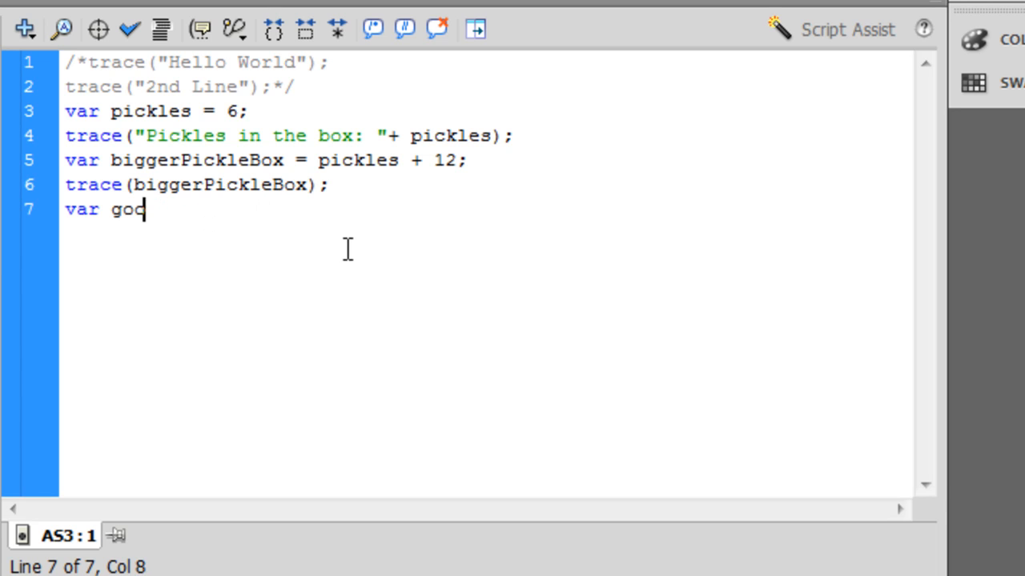
type("gle =")
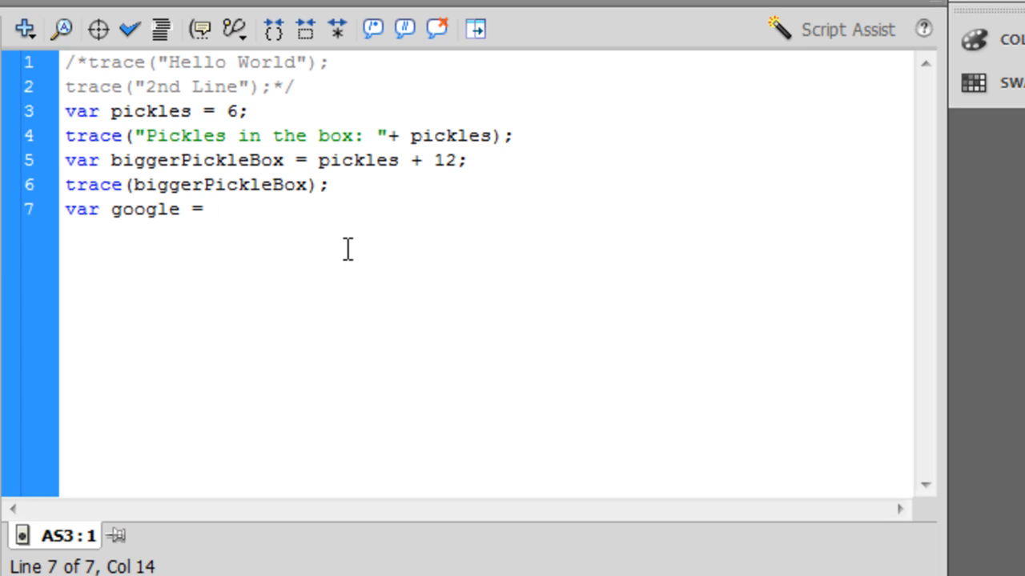
Assign google the string "What is the speed of a Cheetah"; and start a trace line
type("\"")
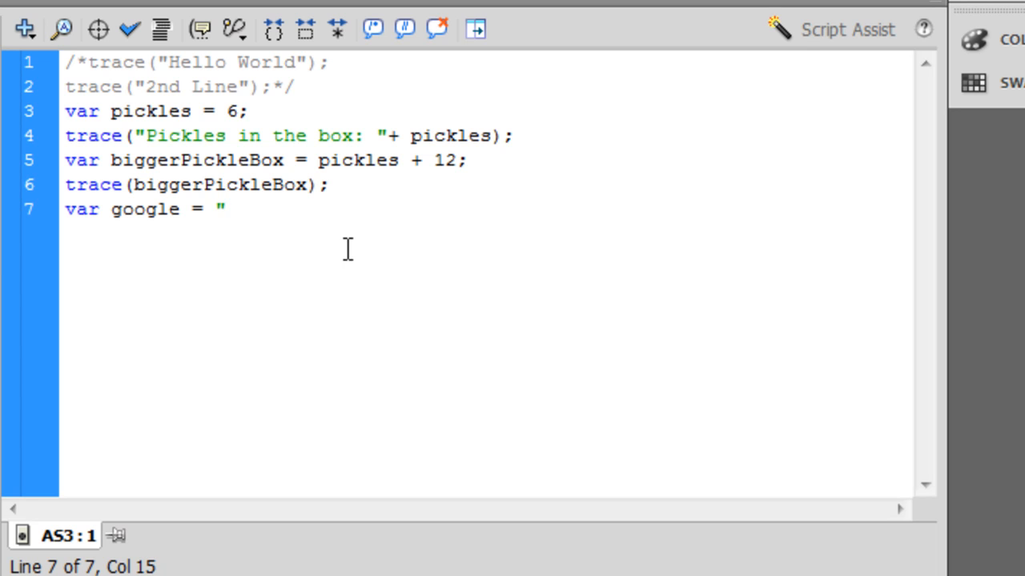
type("What")
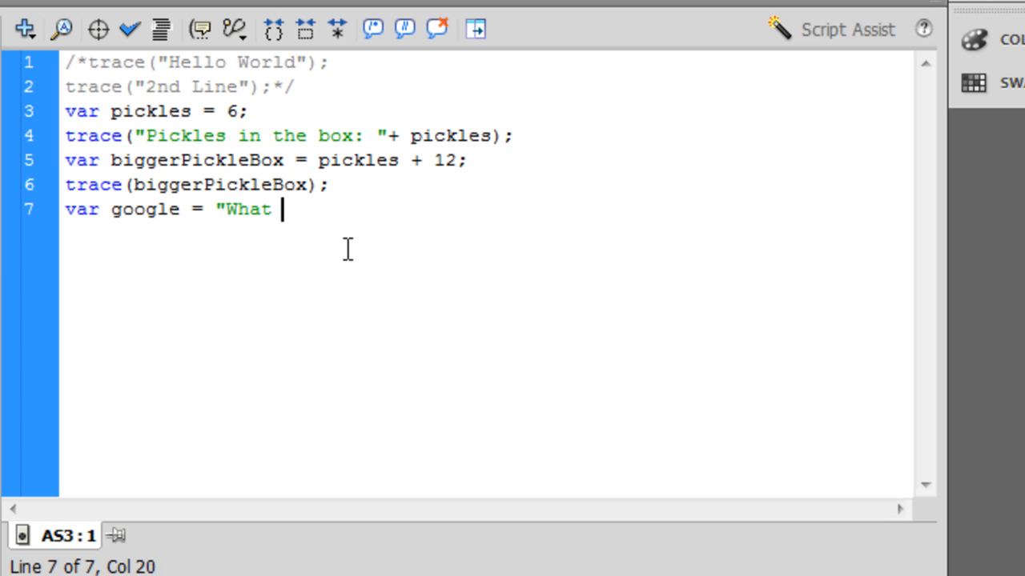
type("is the speed")
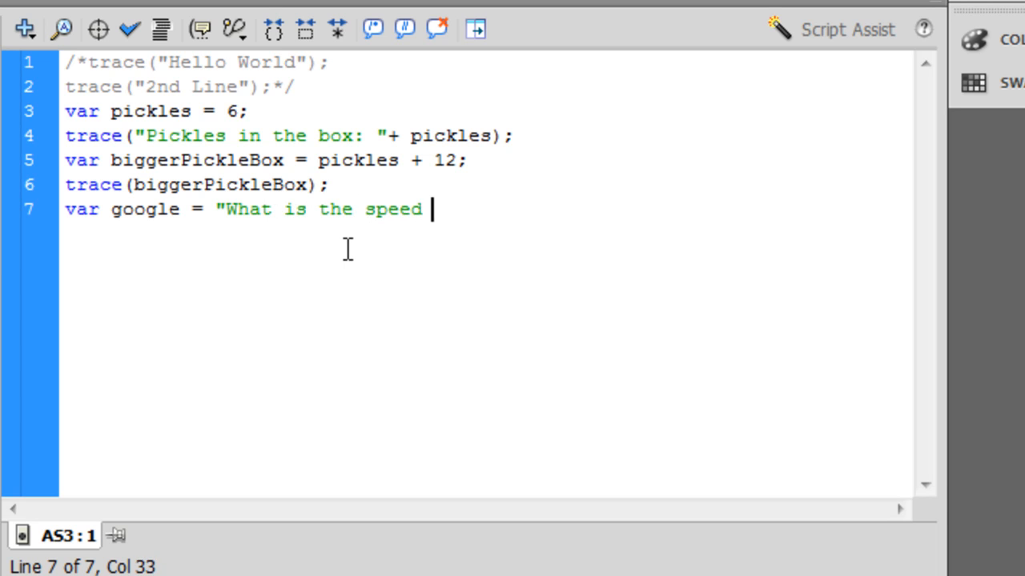
type("of a Ch")
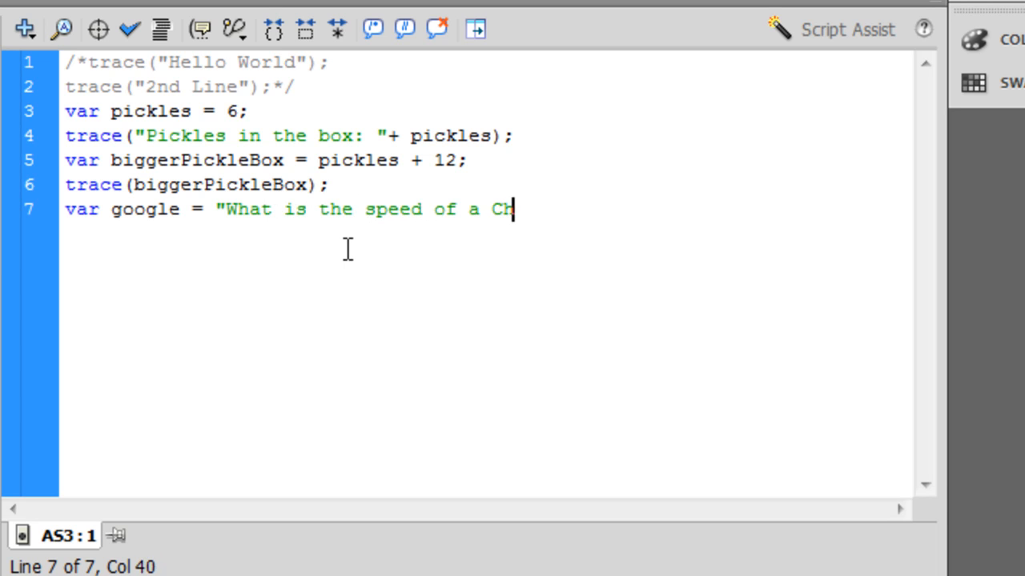
type("eetah\"")
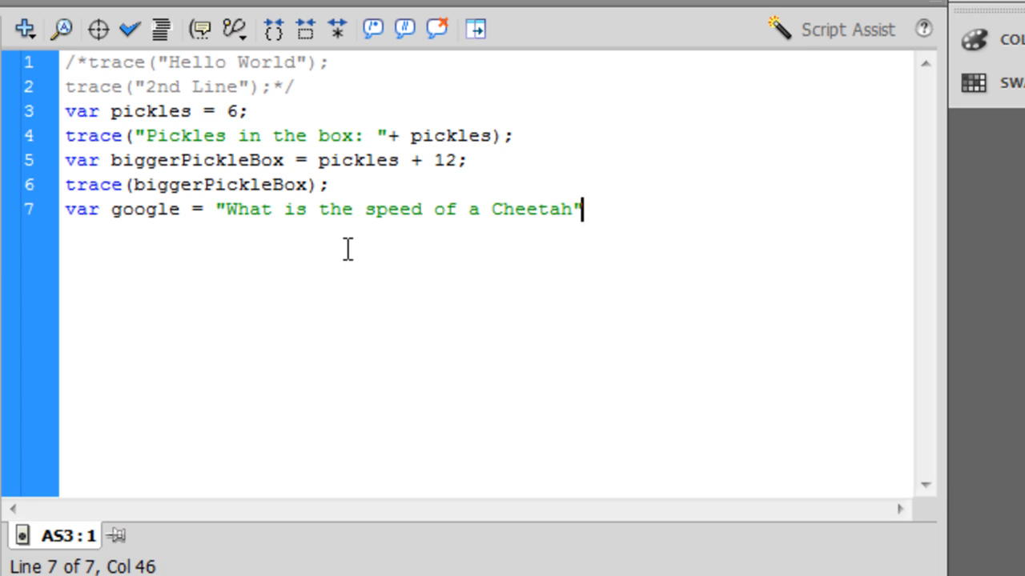
type(";")
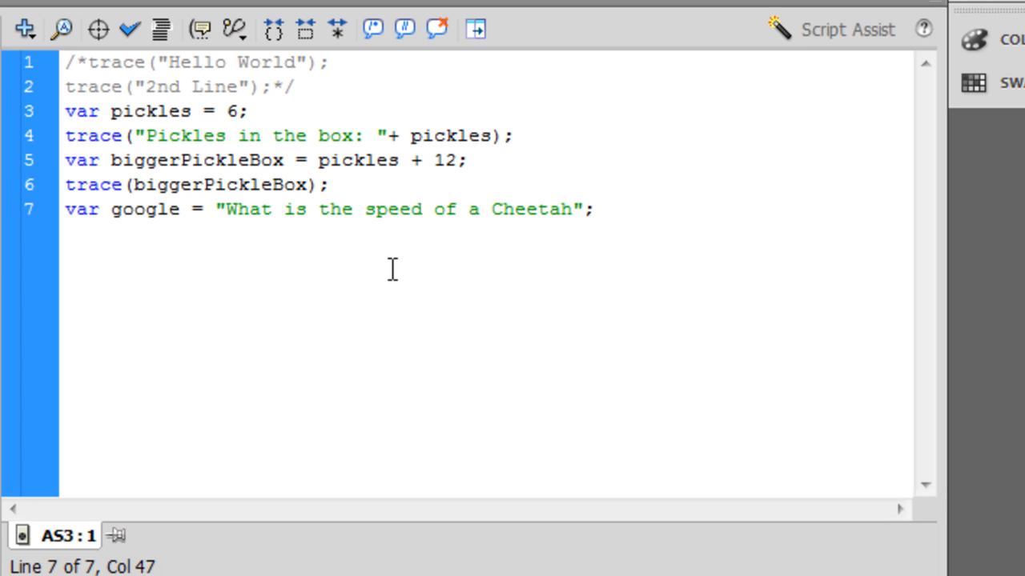
type("tra")
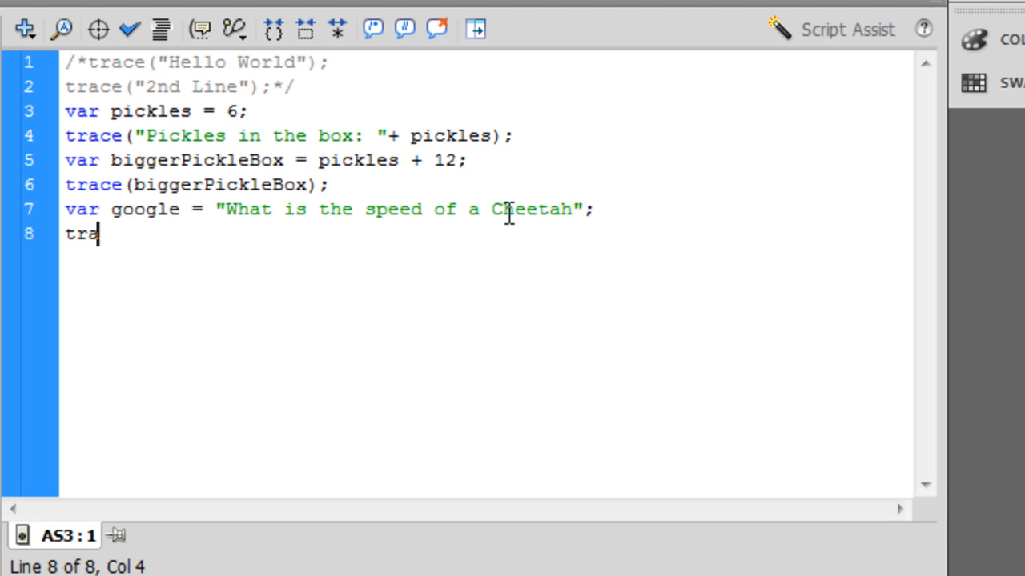
type("ce(google);")
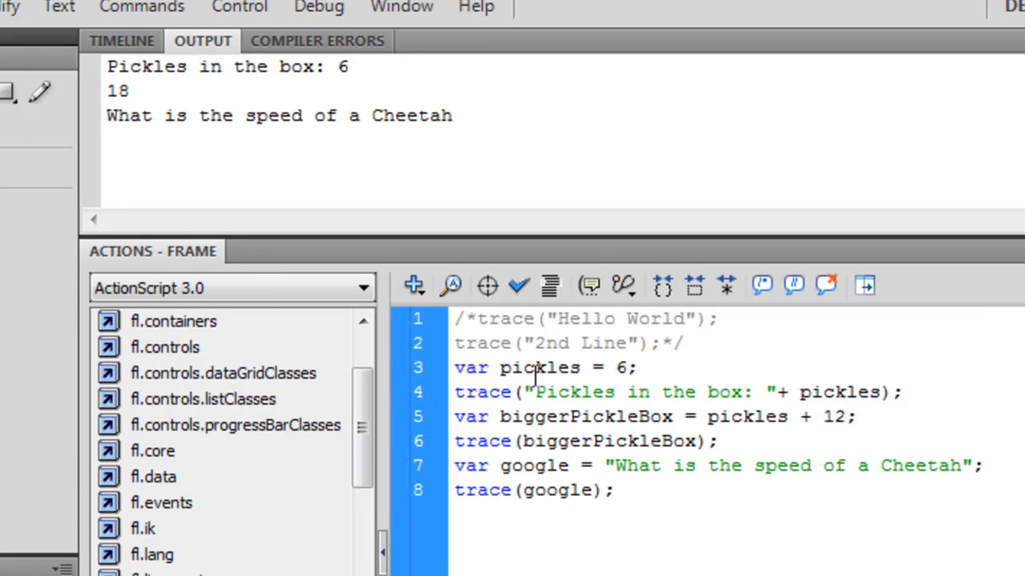
Declare string variables apples = "9" and oranges = "6" on lines 9 and 10
type("vare")
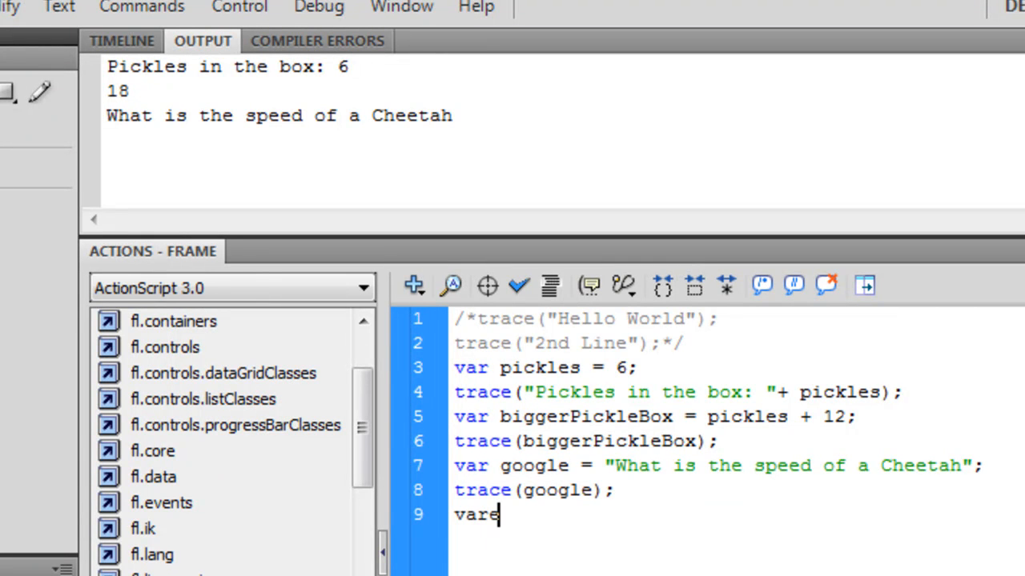
key("Backspace")
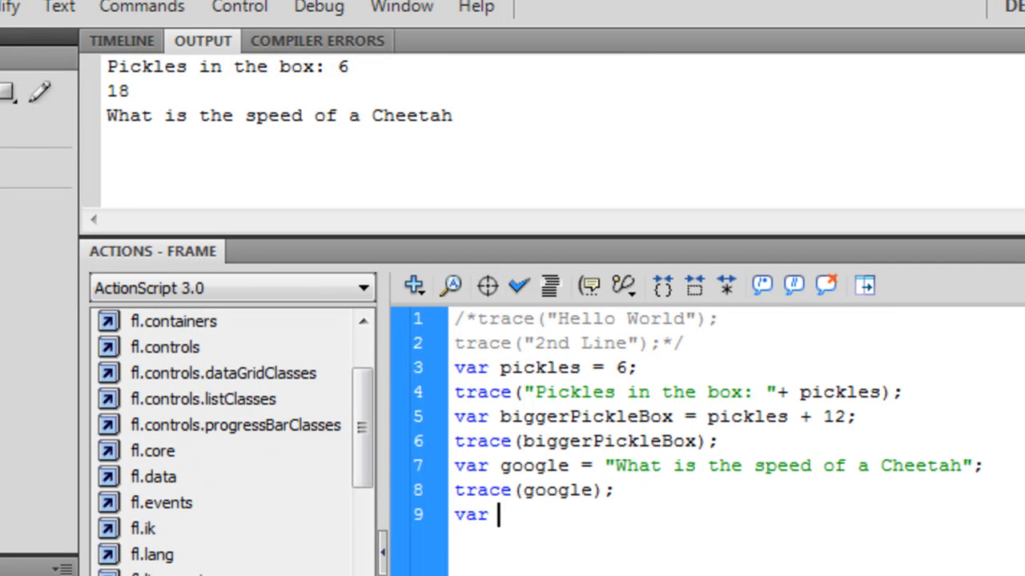
type("apples =")
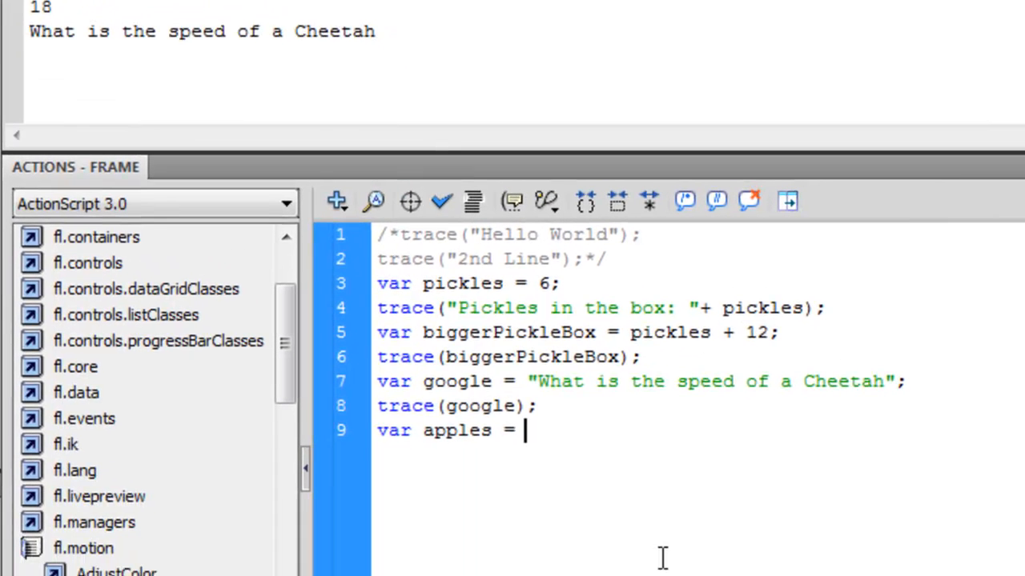
type("6")
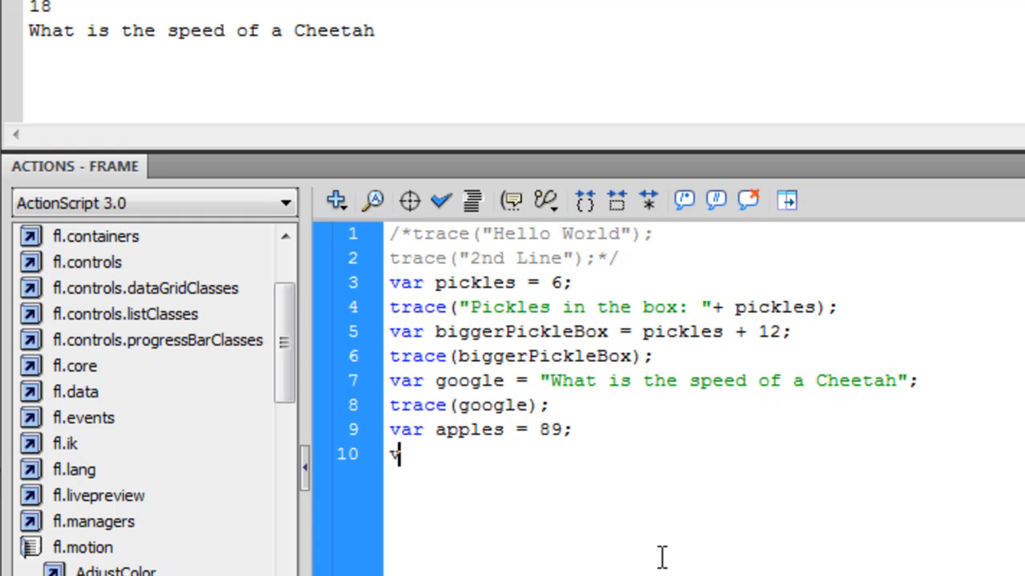
type("ar o")
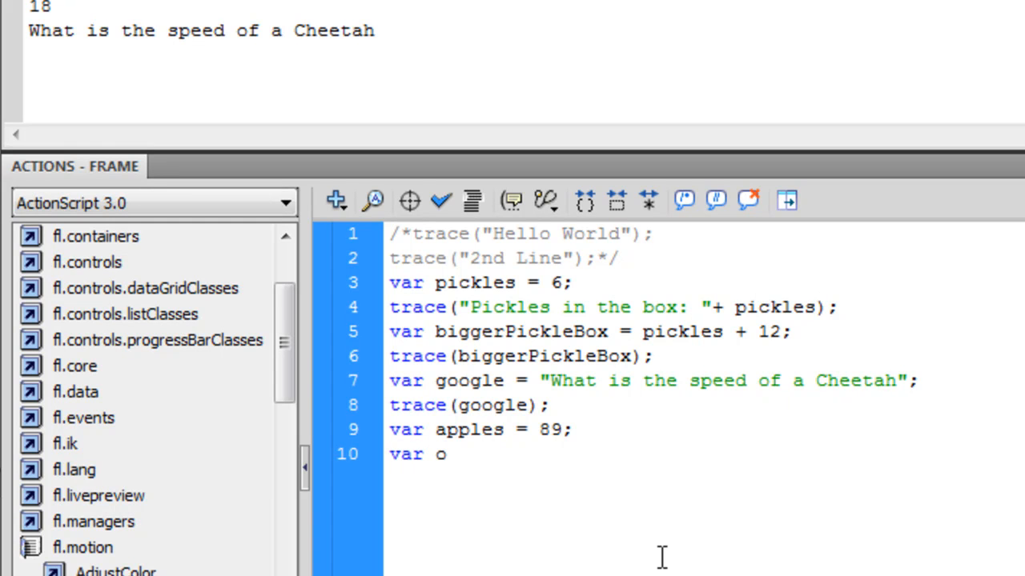
type("ranges =")
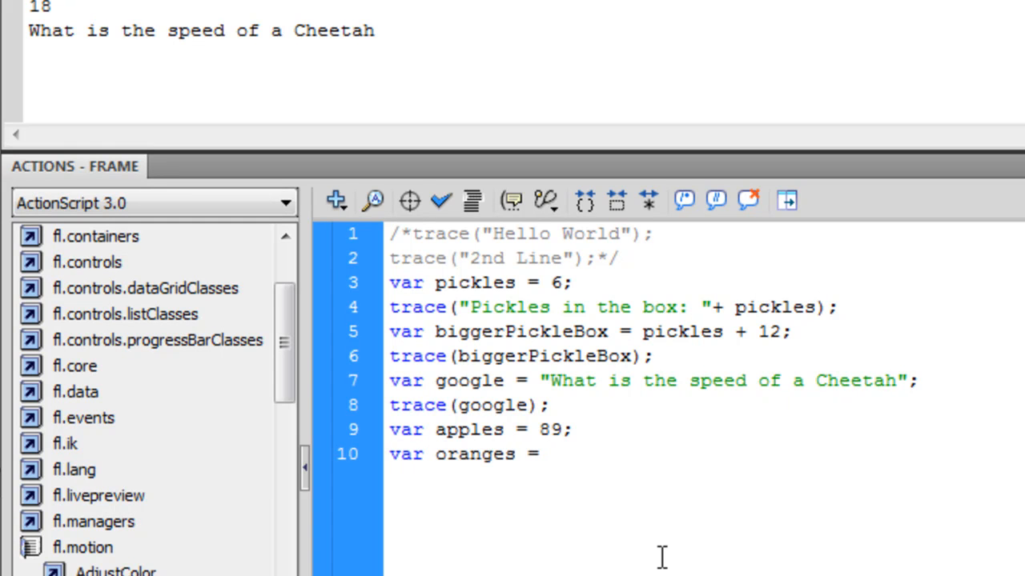
type("8")
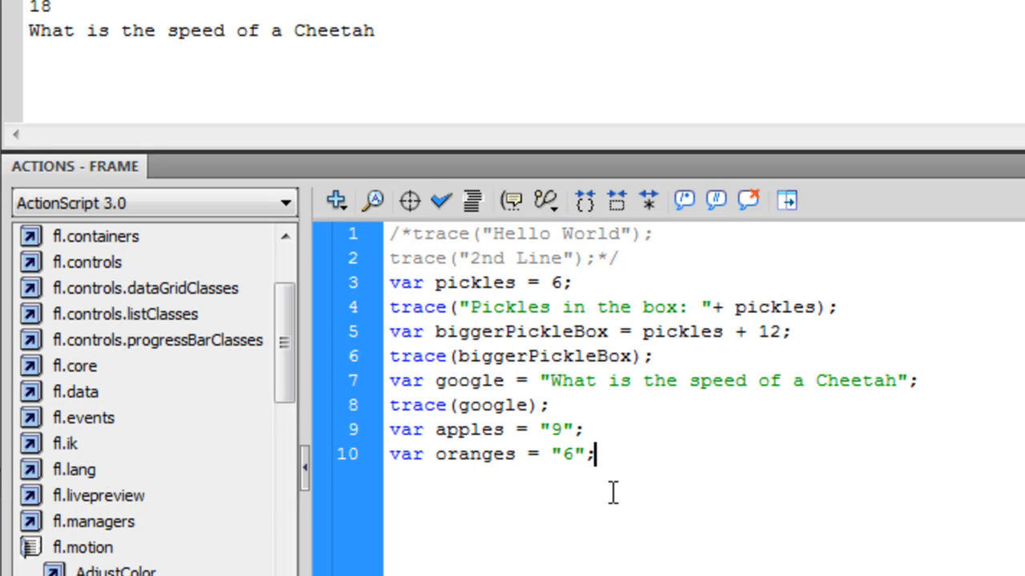
Write 'trace(apples + oranges' on line 11
type("trace")
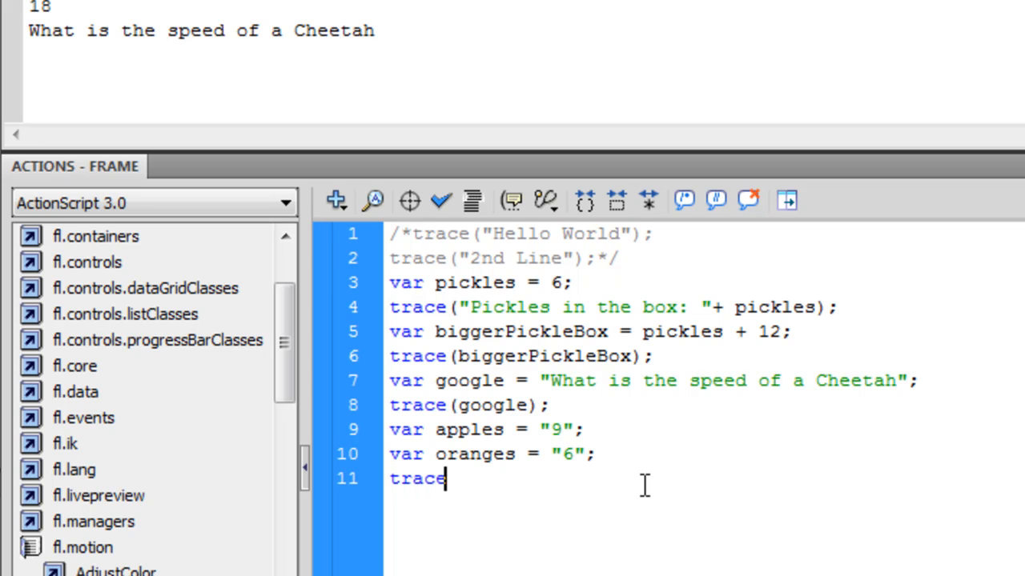
type("(apple")
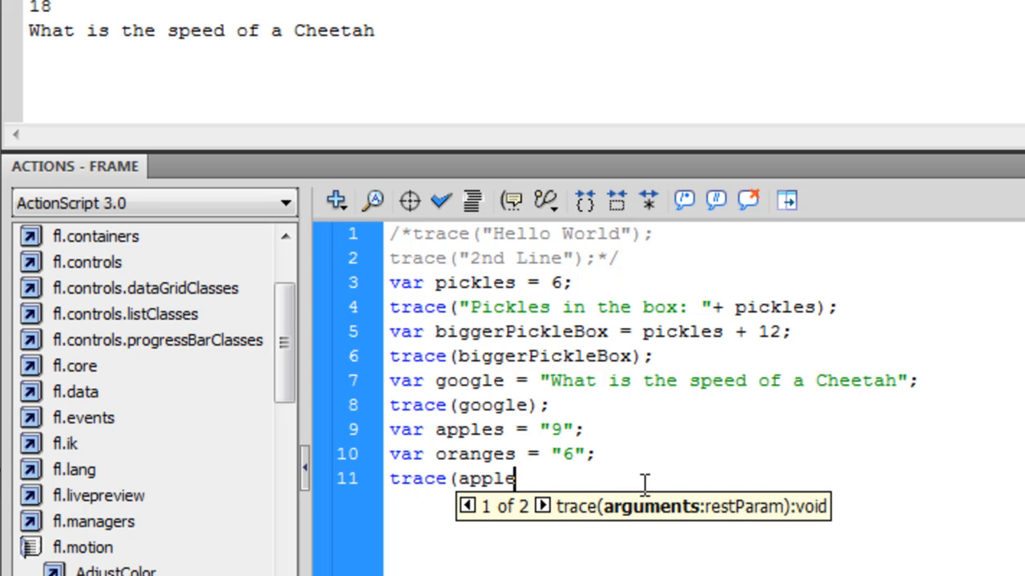
type("s")
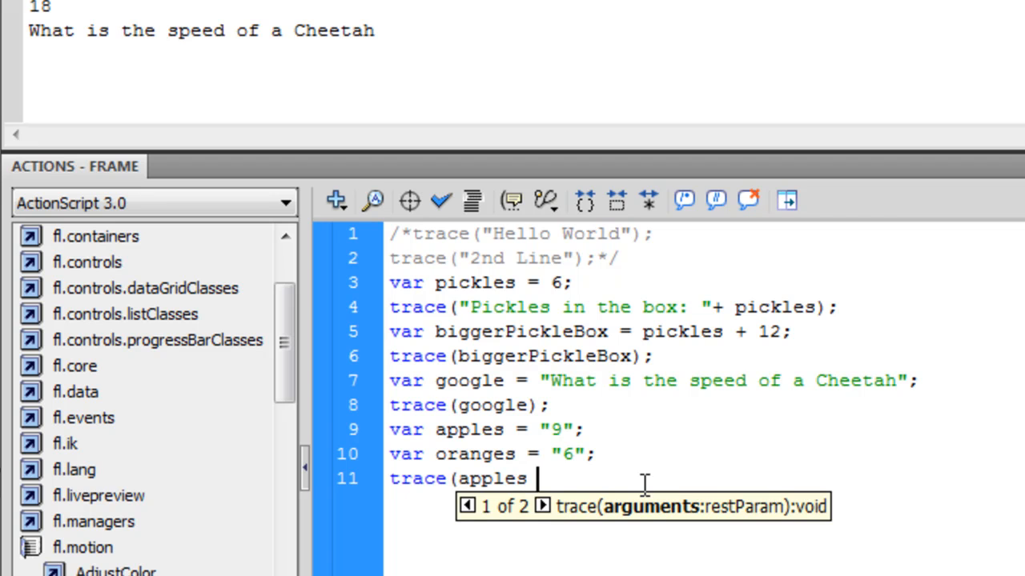
type("+ org")
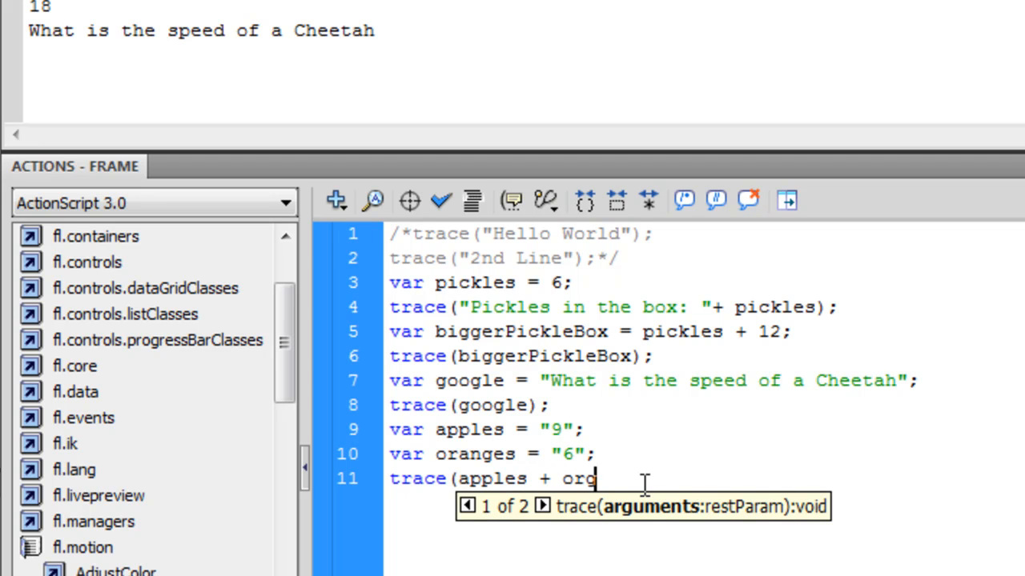
type("anges")
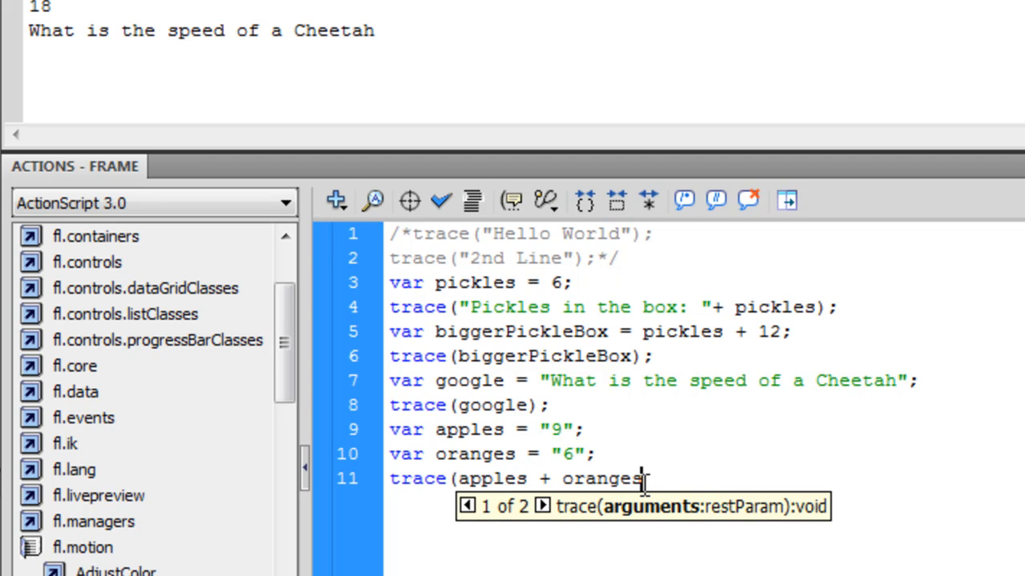
Close the trace(apples + oranges) call and test so the Output shows 96
type(")")
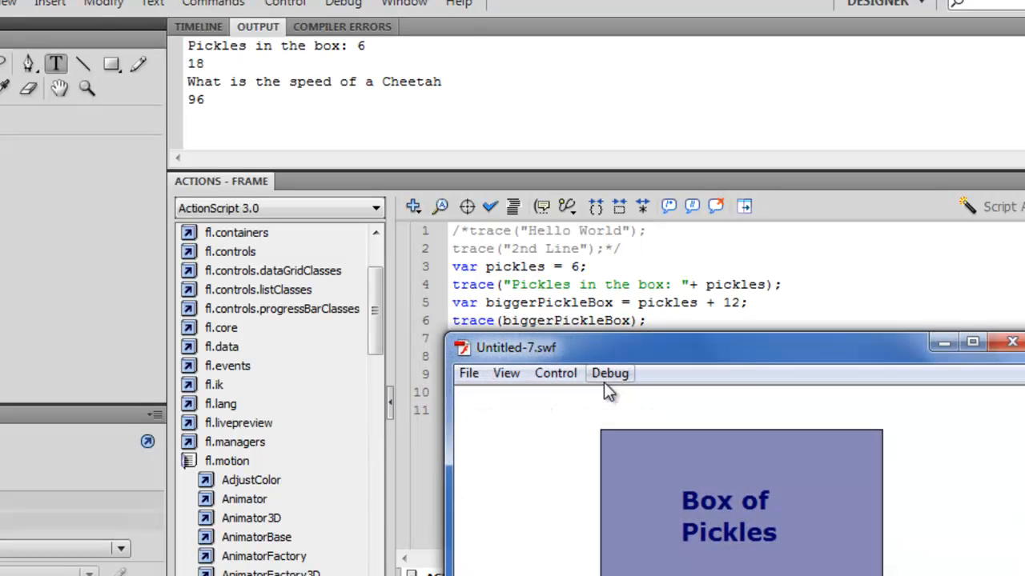
mouse_move(975, 381)
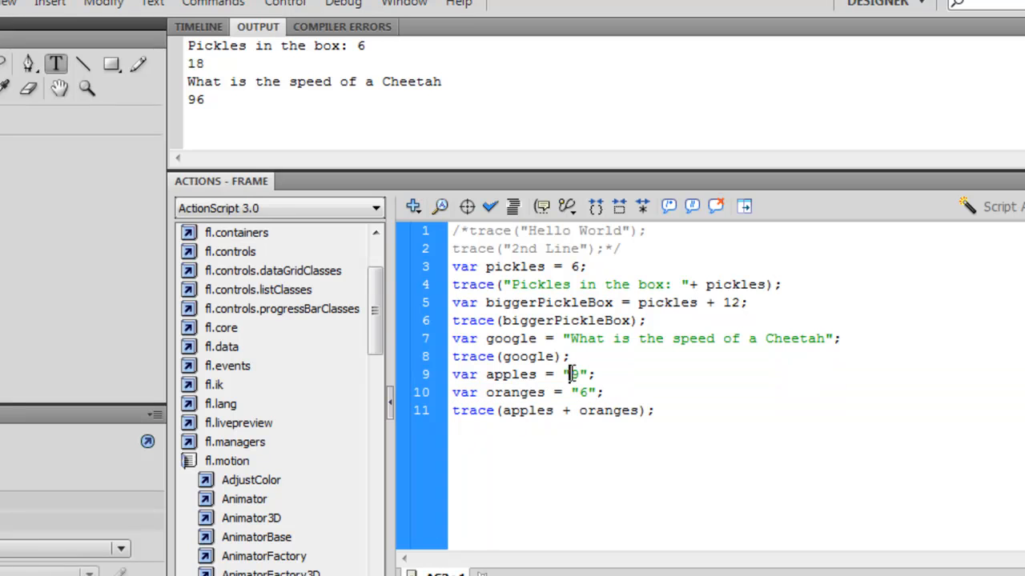
type("9")
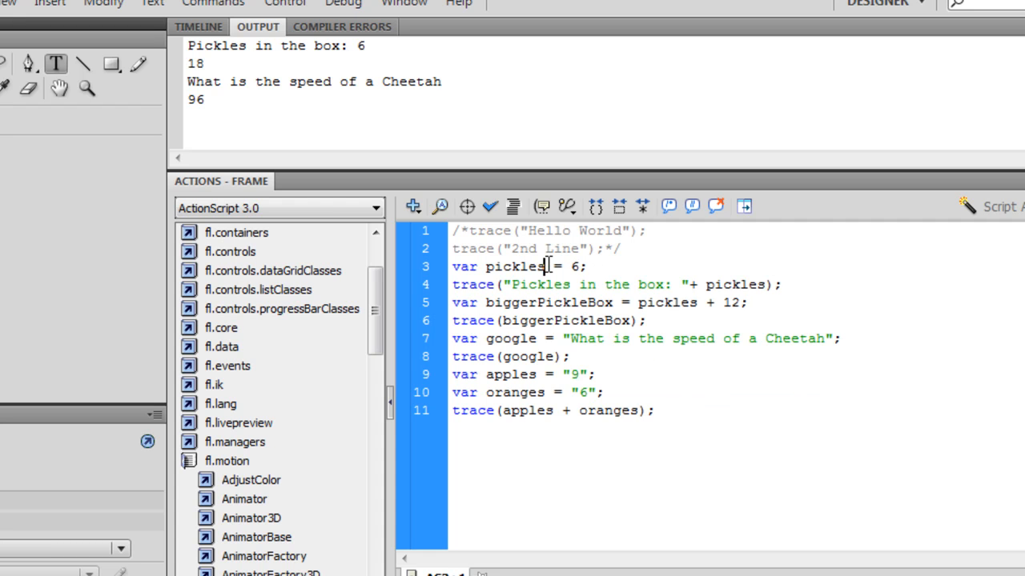
Type every variable: Number for pickles, biggerPickleBox, apples, oranges and String for google
type(":")
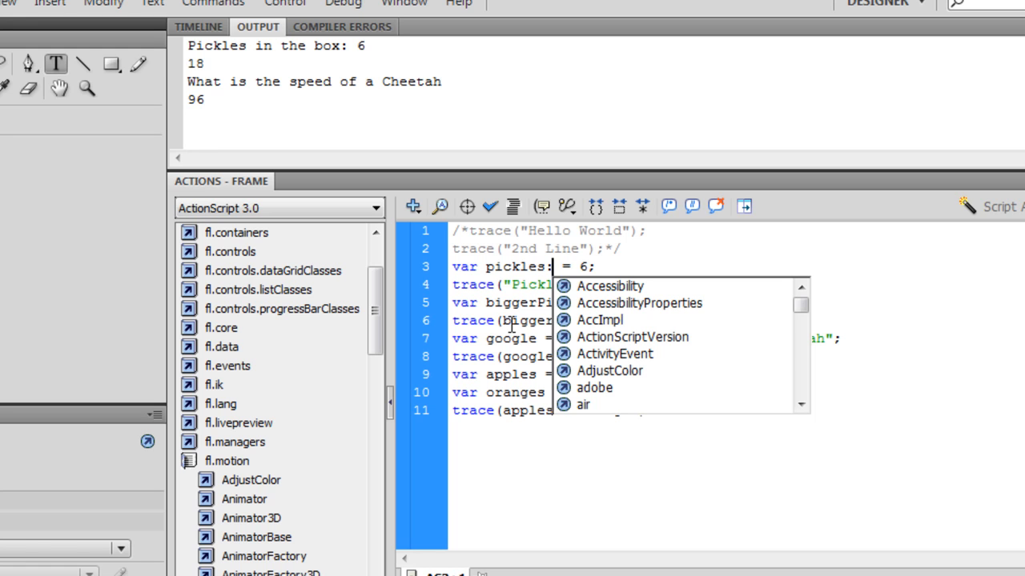
type("Number")
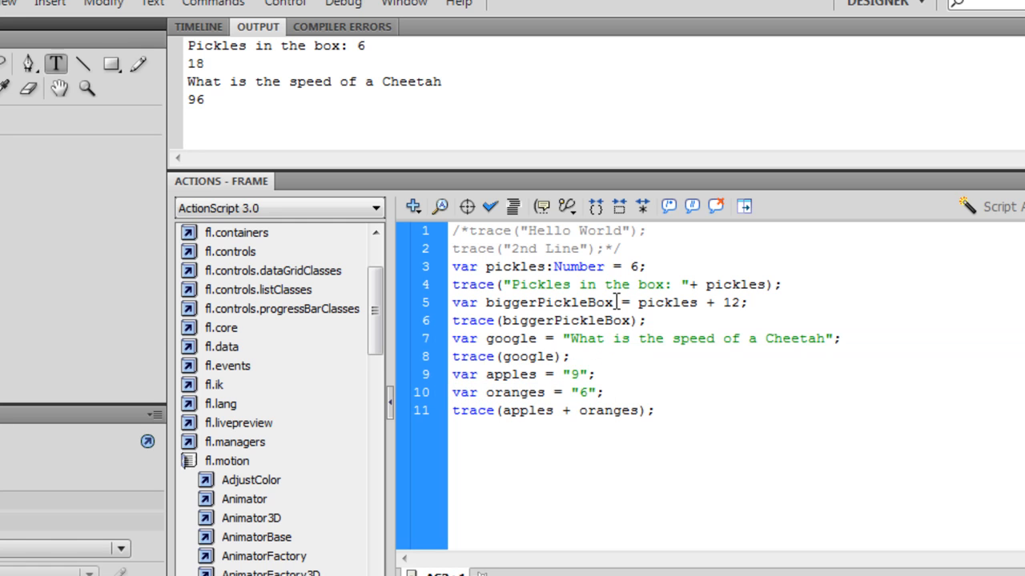
type(":Number")
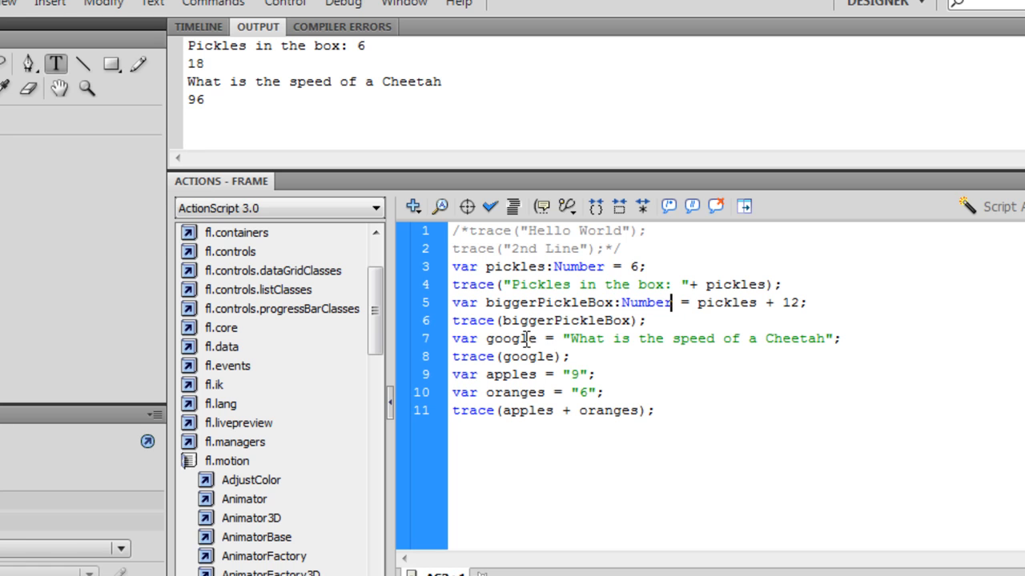
type(":")
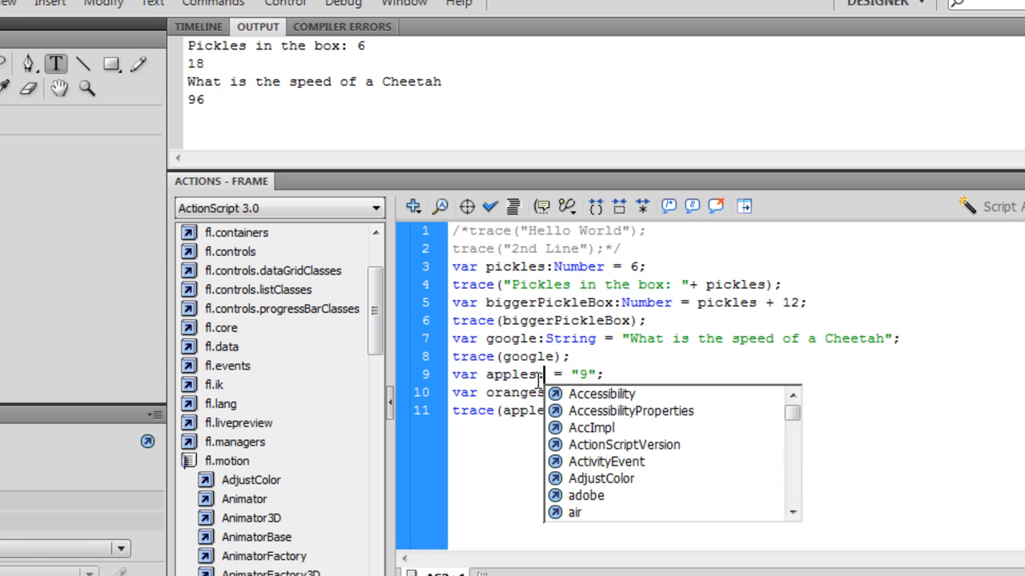
type("Number")
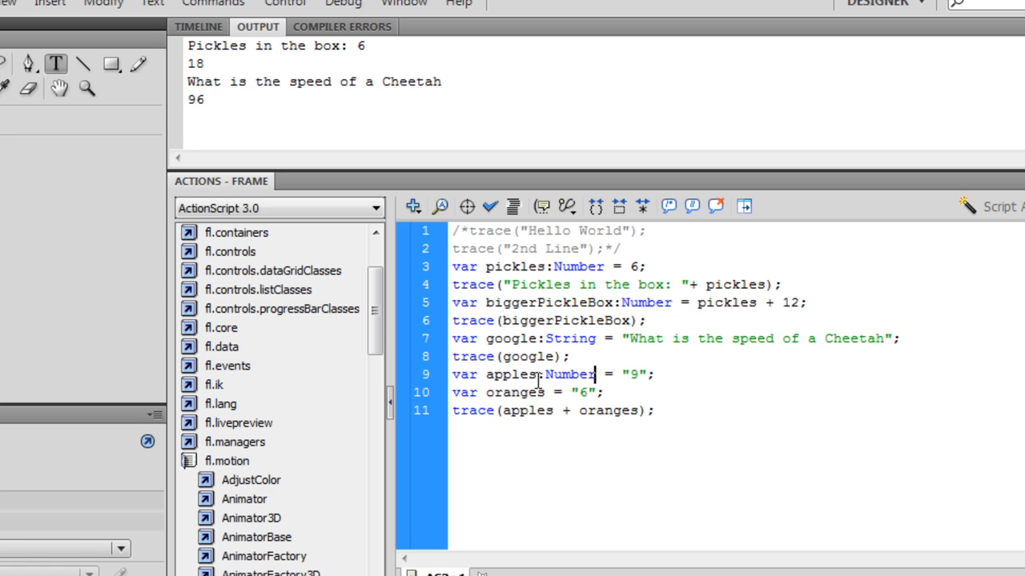
type("Number")
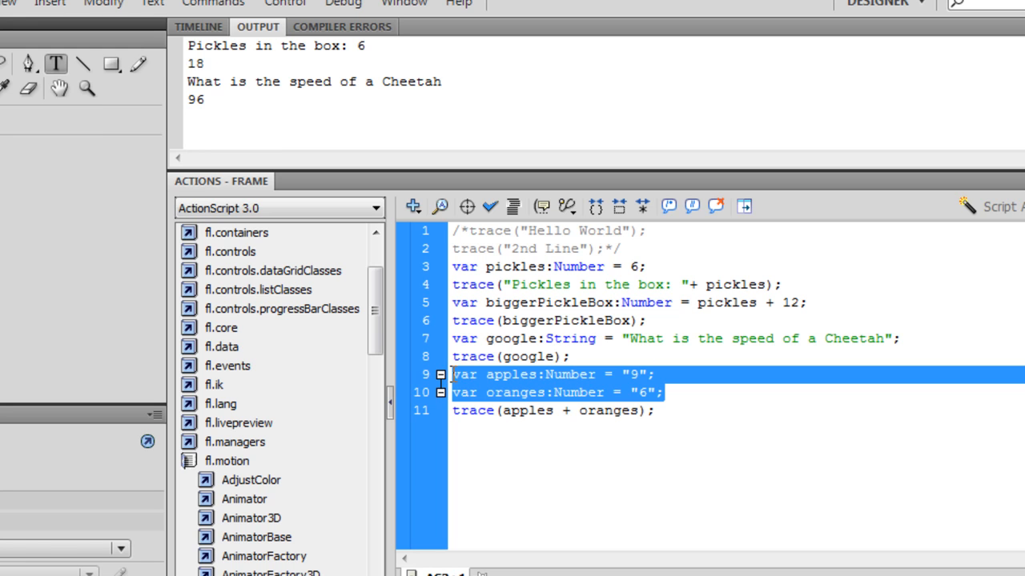
Remove the quotes around 9 and 6 to fix the 1067 coercion errors, giving 15 in the Output
left_click(451, 375)
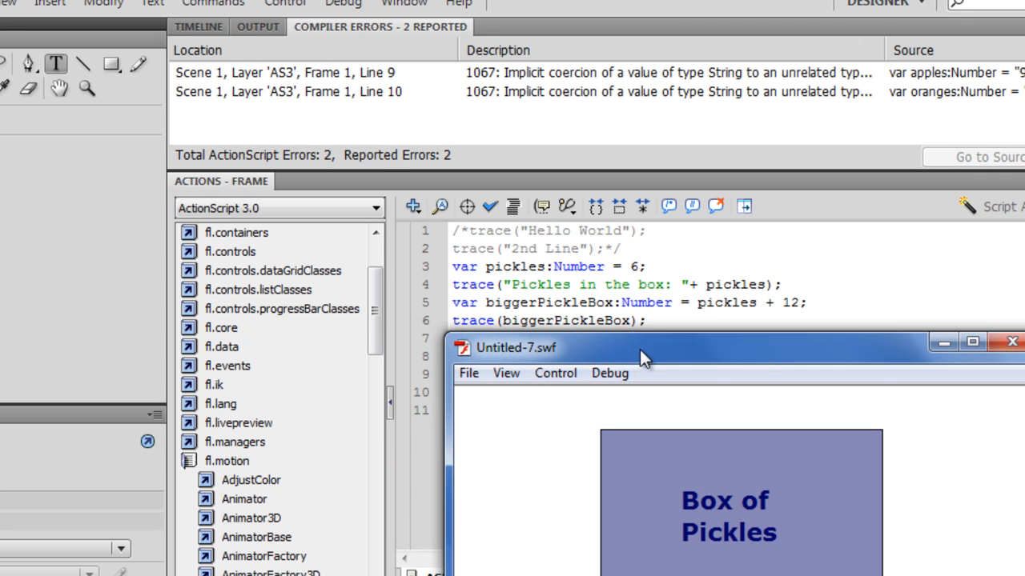
mouse_move(424, 99)
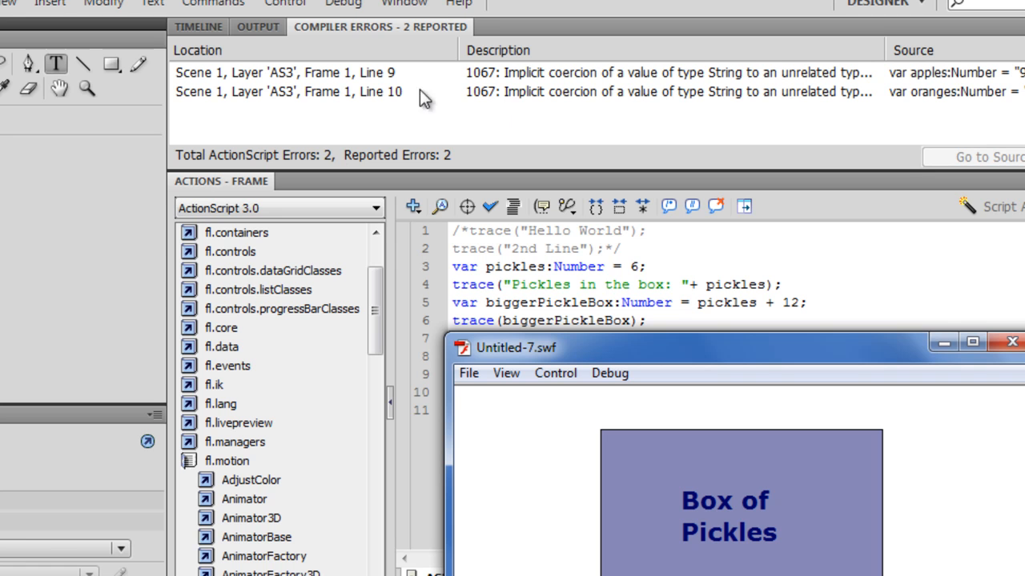
mouse_move(557, 91)
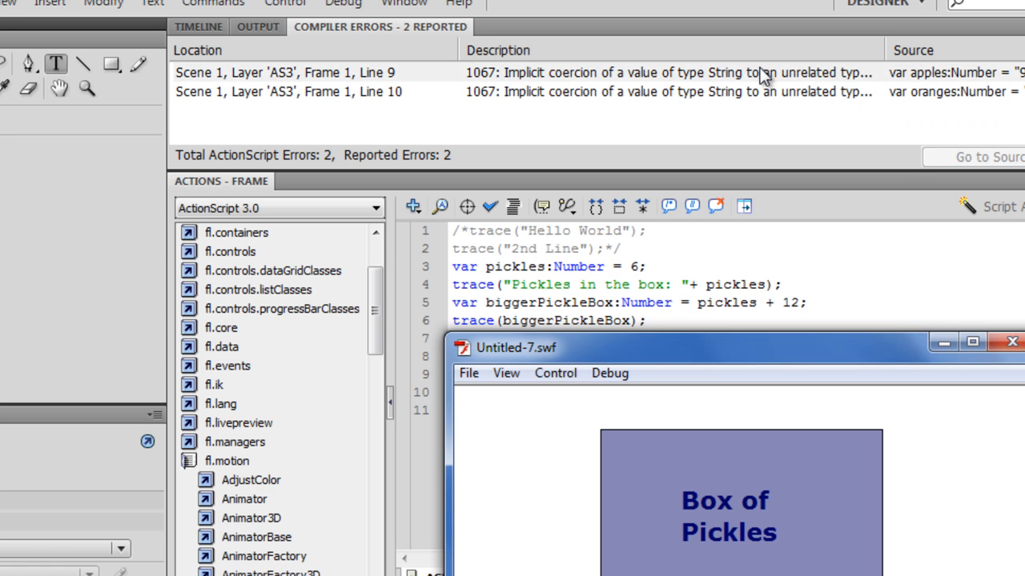
mouse_move(701, 13)
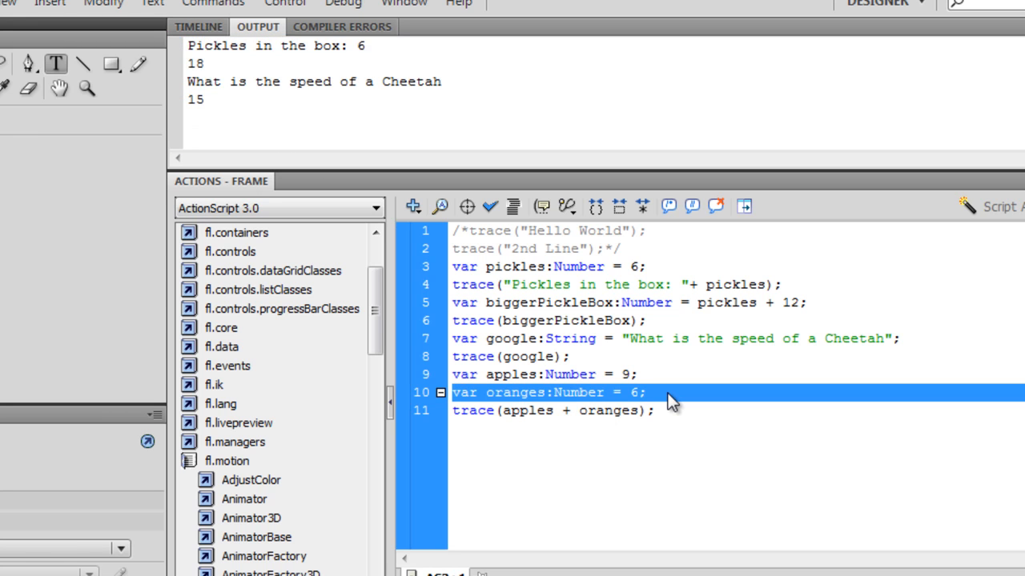
left_click(656, 410)
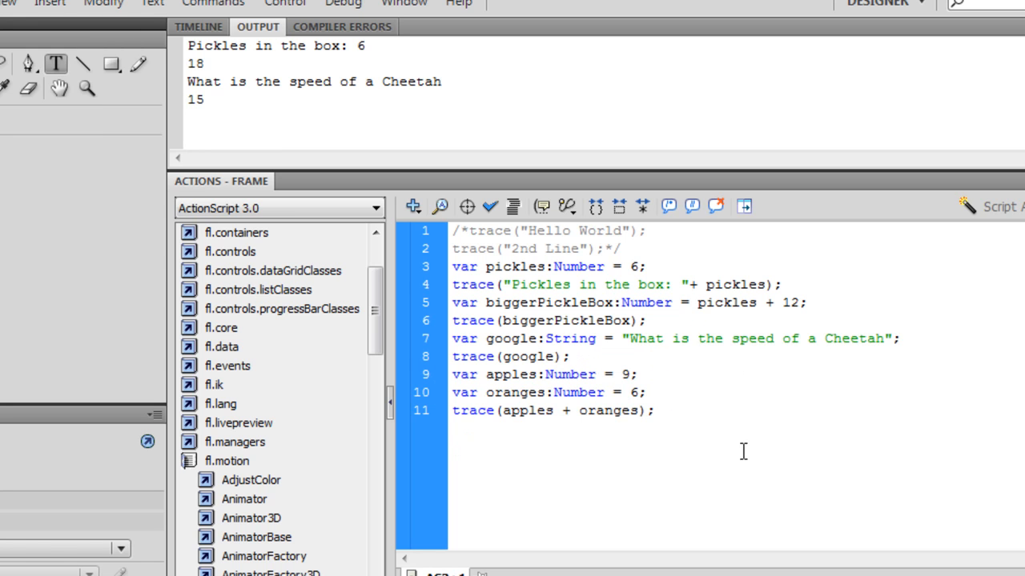
left_click(695, 339)
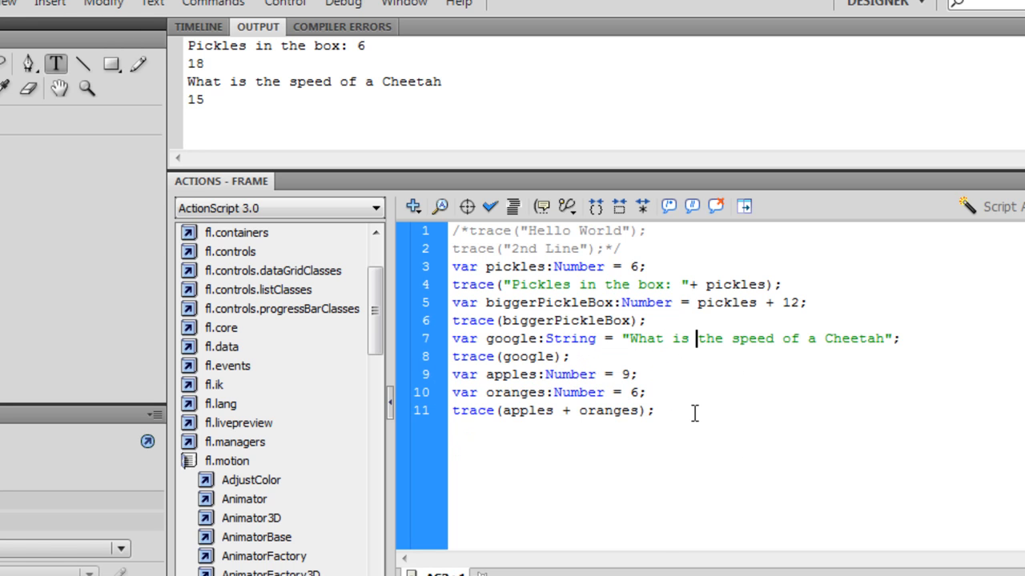
Declare var isThisFoodCooked:Boolean = true; on a new line after the oranges line
left_click(561, 392)
type("v")
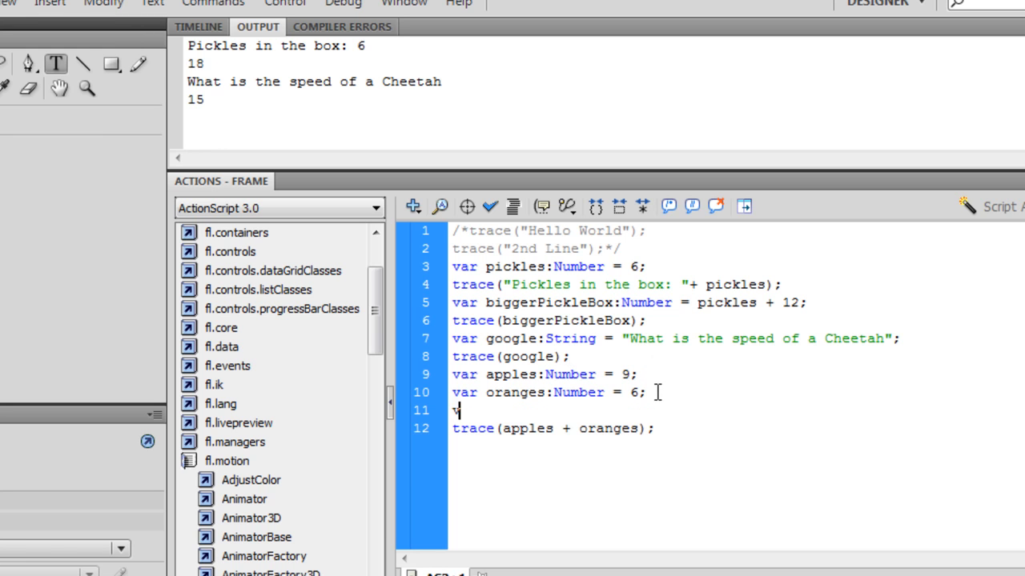
type("ar")
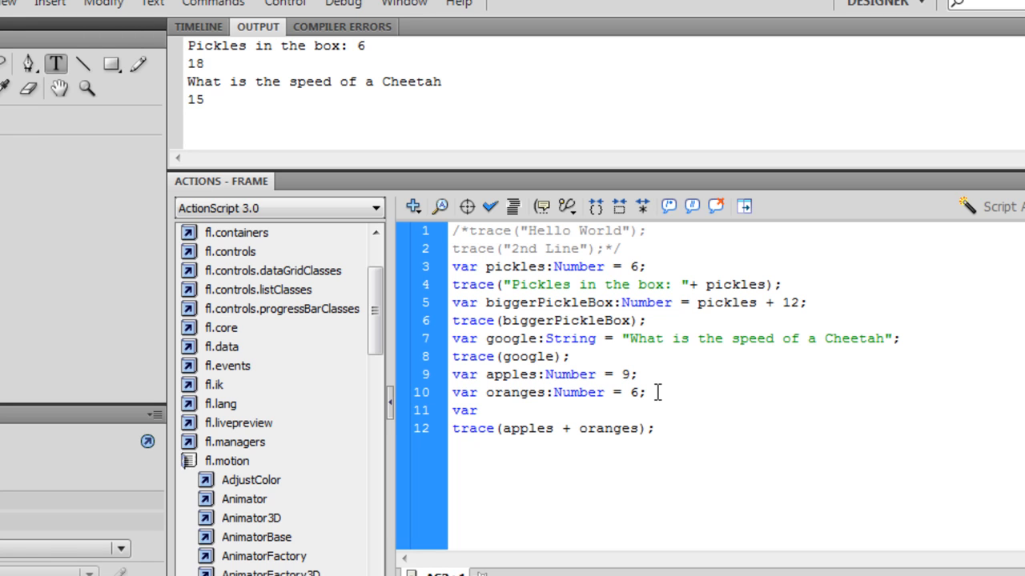
type("is")
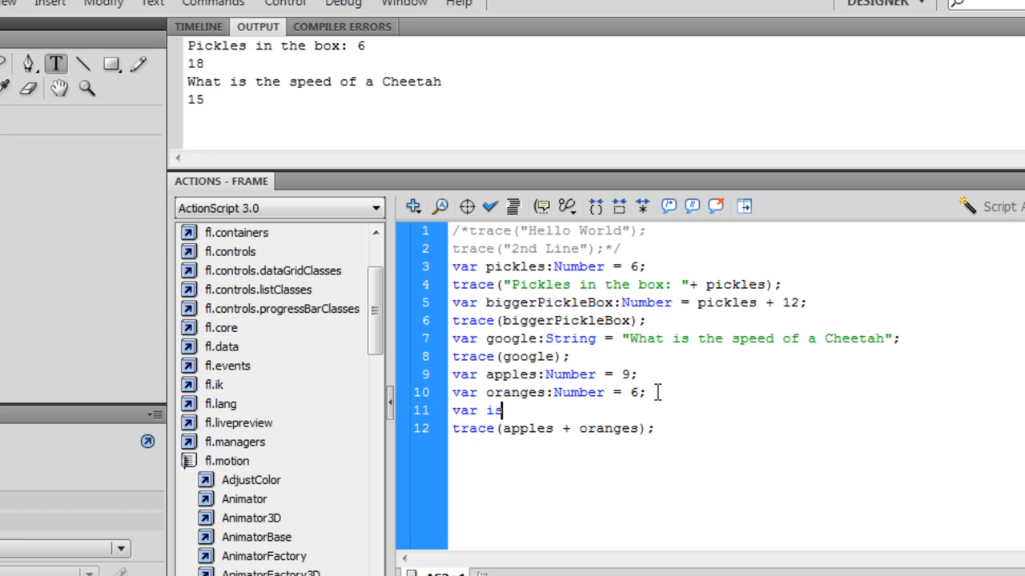
type("ThisFood")
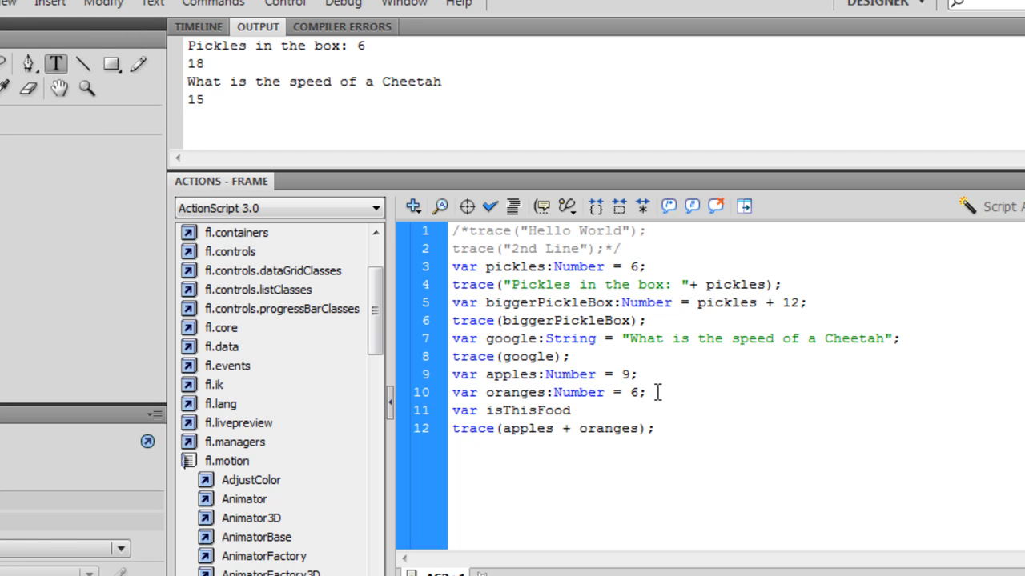
type("Cooked")
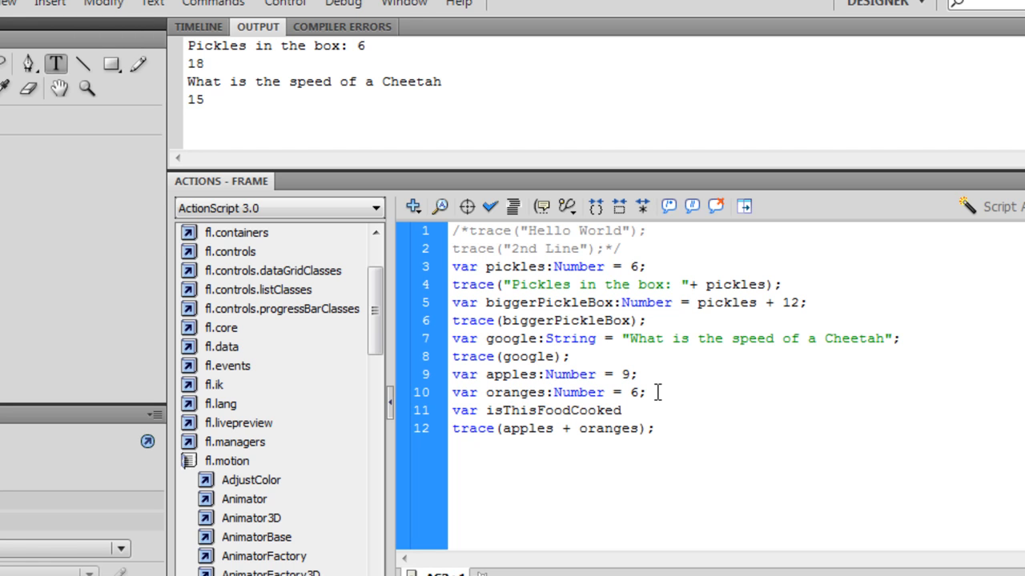
type("=")
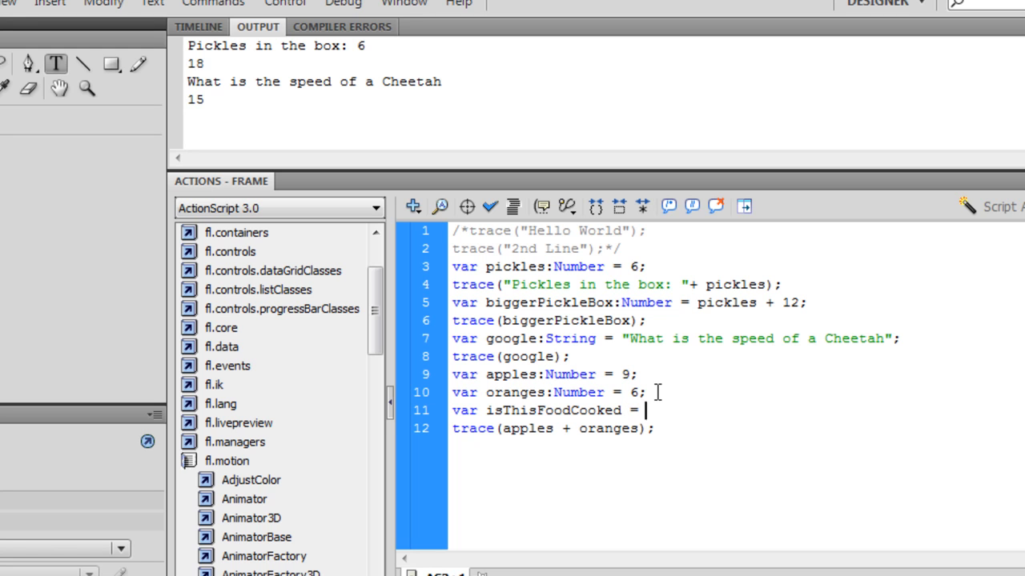
key("BackSpace")
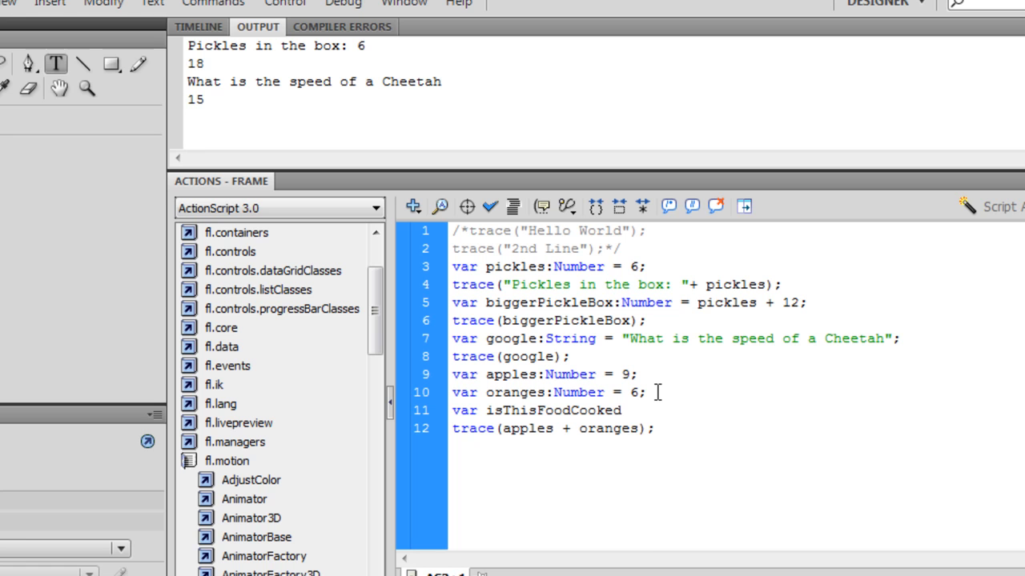
type(":Boolean")
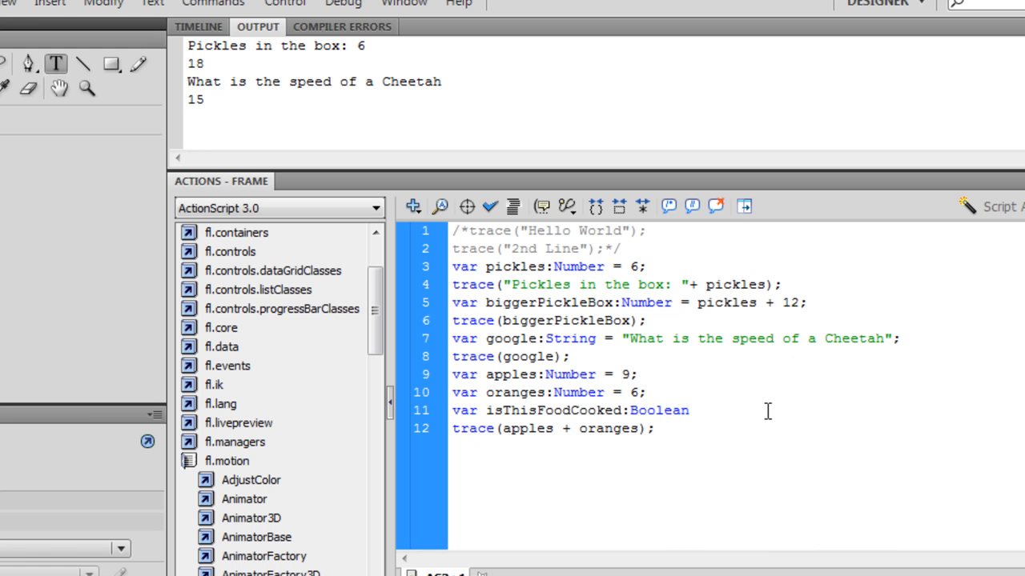
type("=")
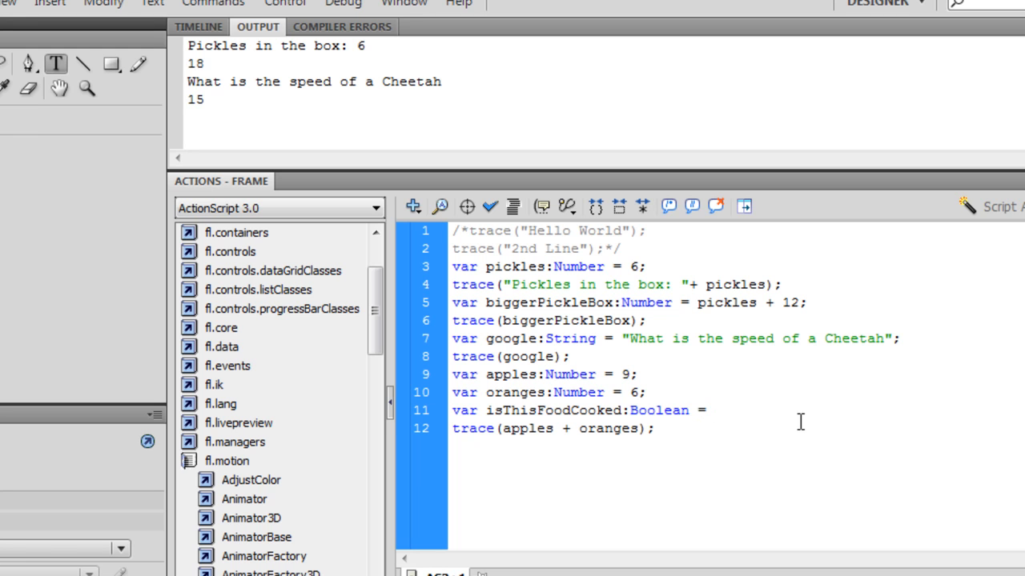
type("true;")
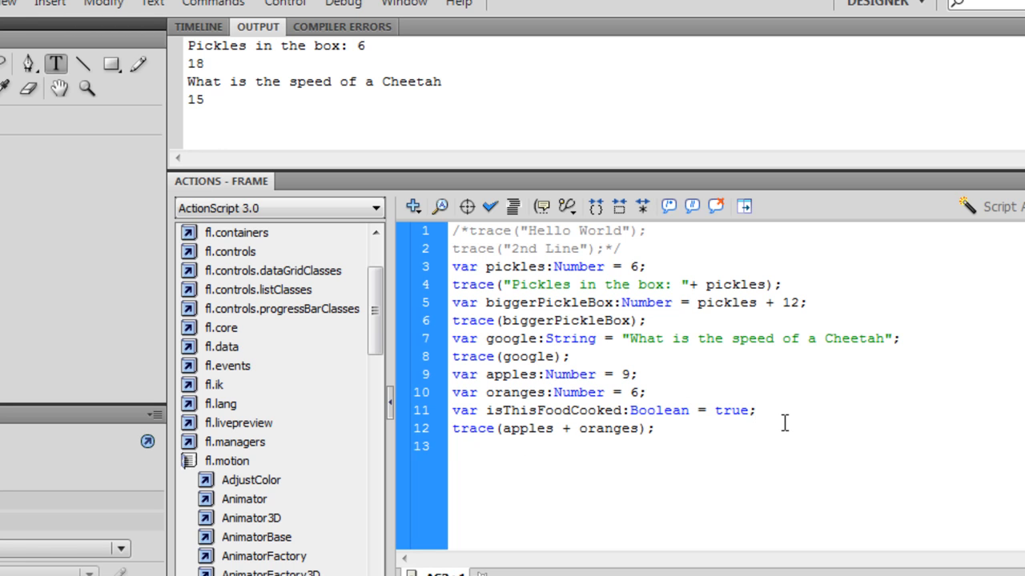
Begin a trace(isThisFoodCook statement for the Boolean variable
type("trace(")
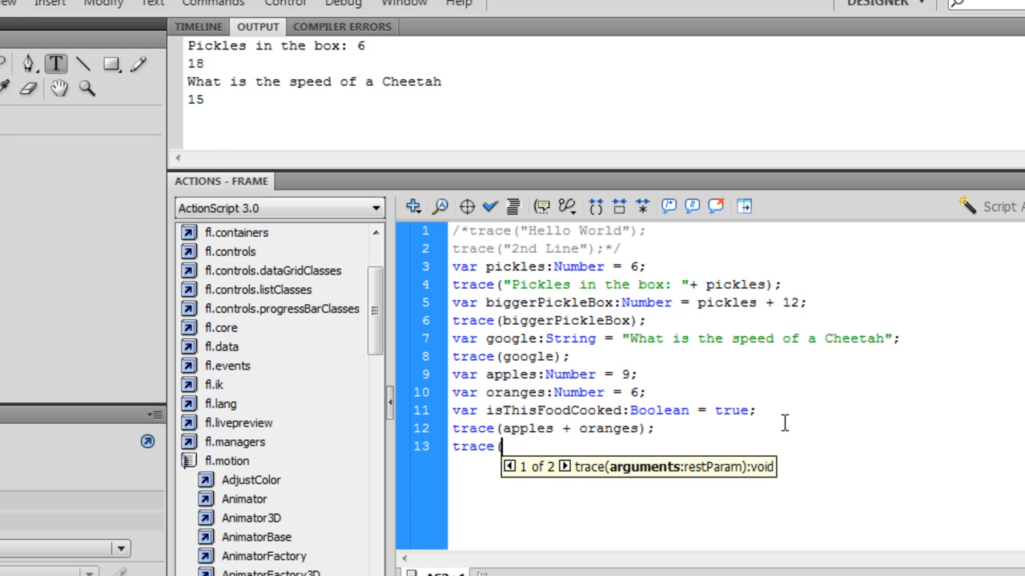
type("(isThis")
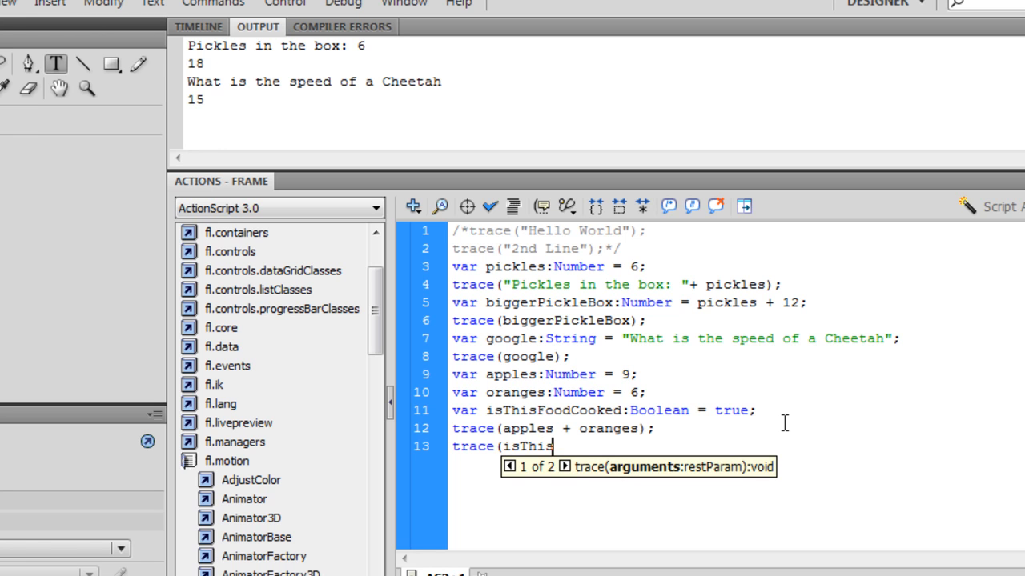
type("FoodCook")
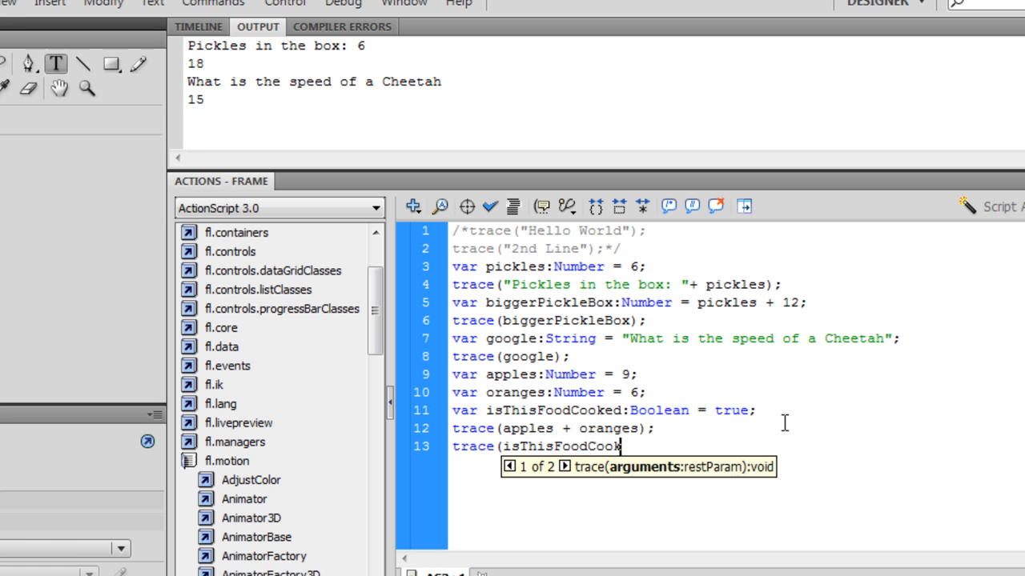
Complete trace(isThisFoodCooked + " this food is cooked"); so Output shows 'true this food is cooked'
type("ed);")
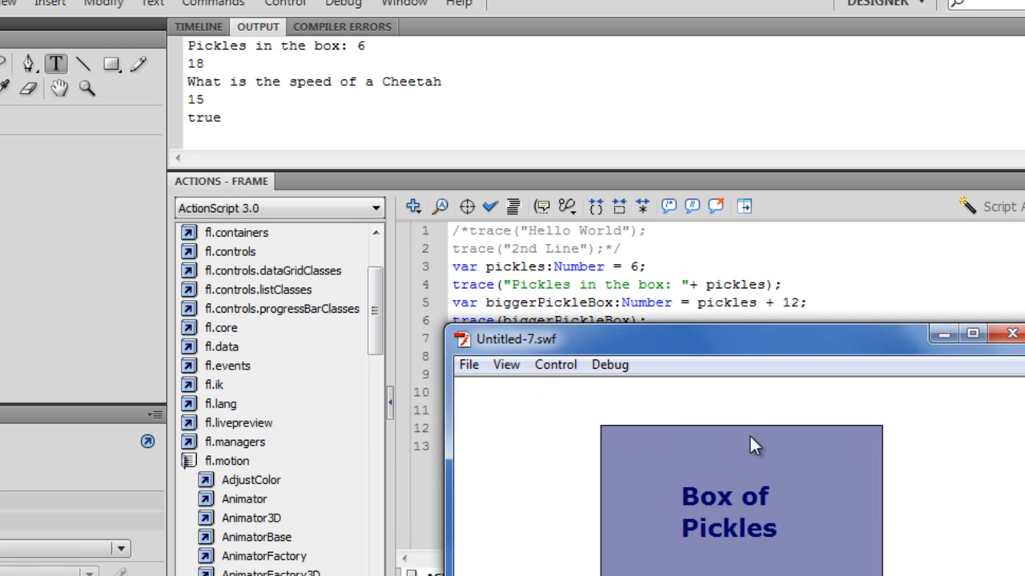
mouse_move(714, 215)
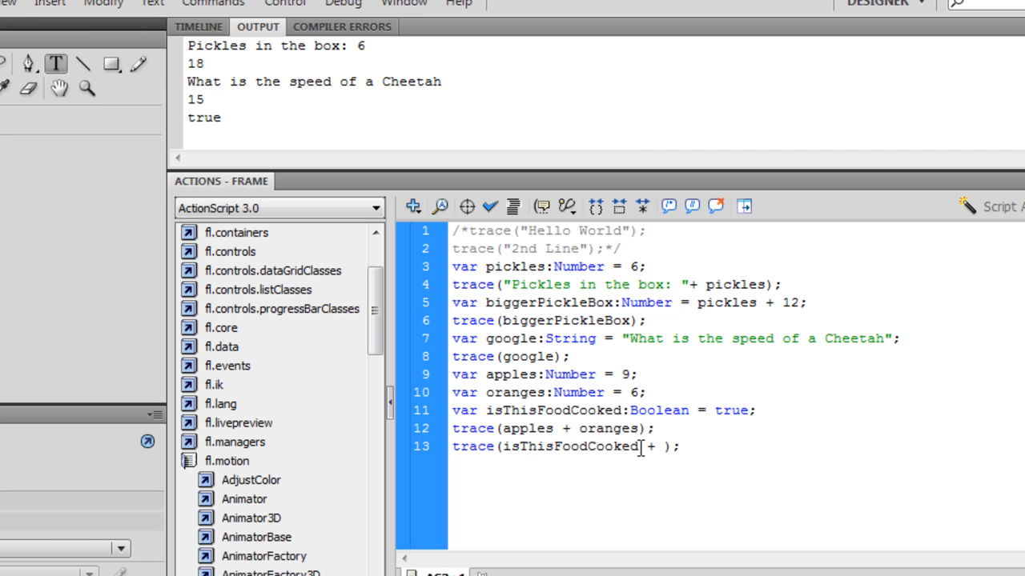
type("\"this co")
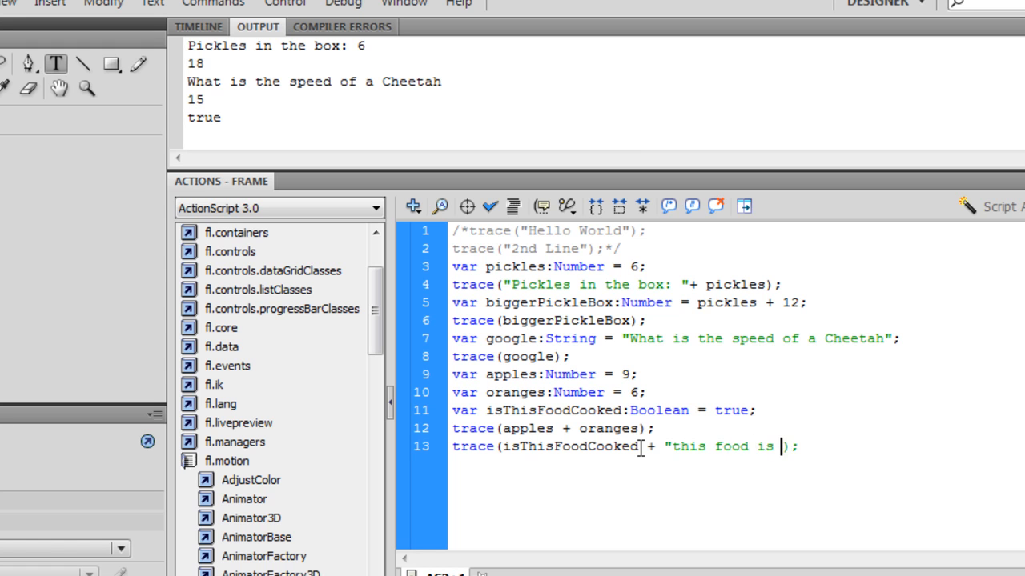
type("cooked")
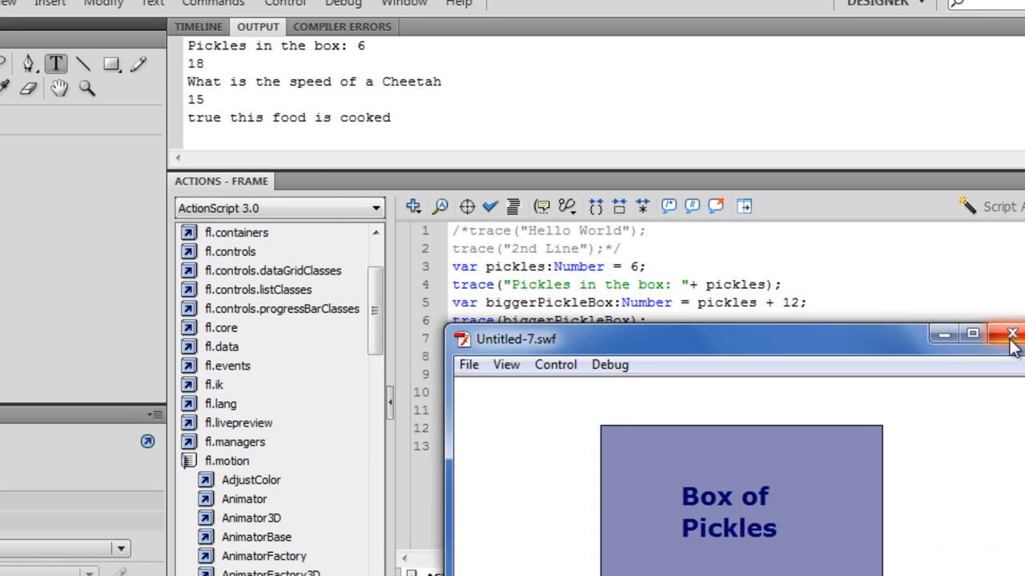
Close the Untitled-7.swf test window and place the cursor at the end of the comment block
left_click(1012, 333)
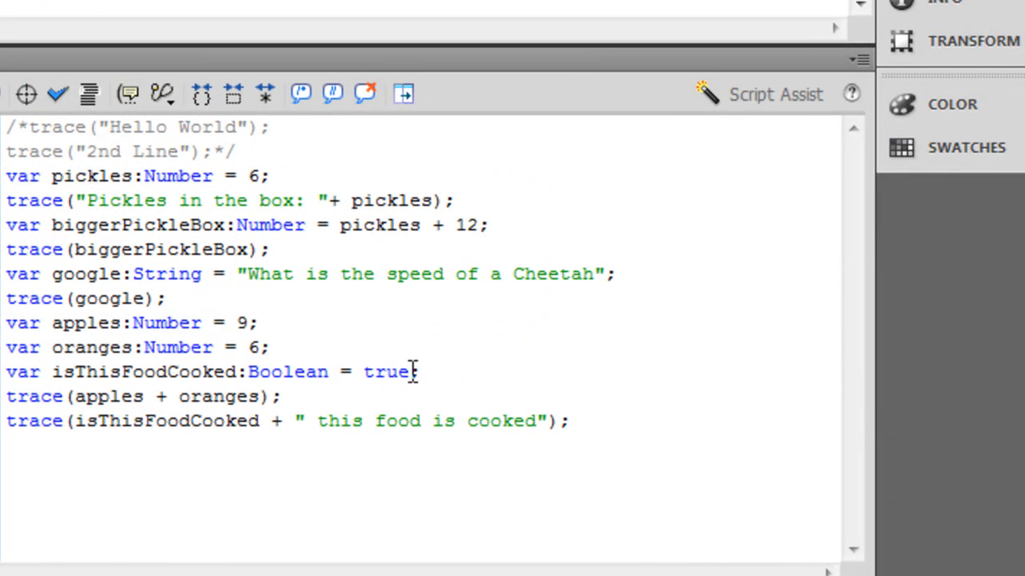
mouse_move(397, 372)
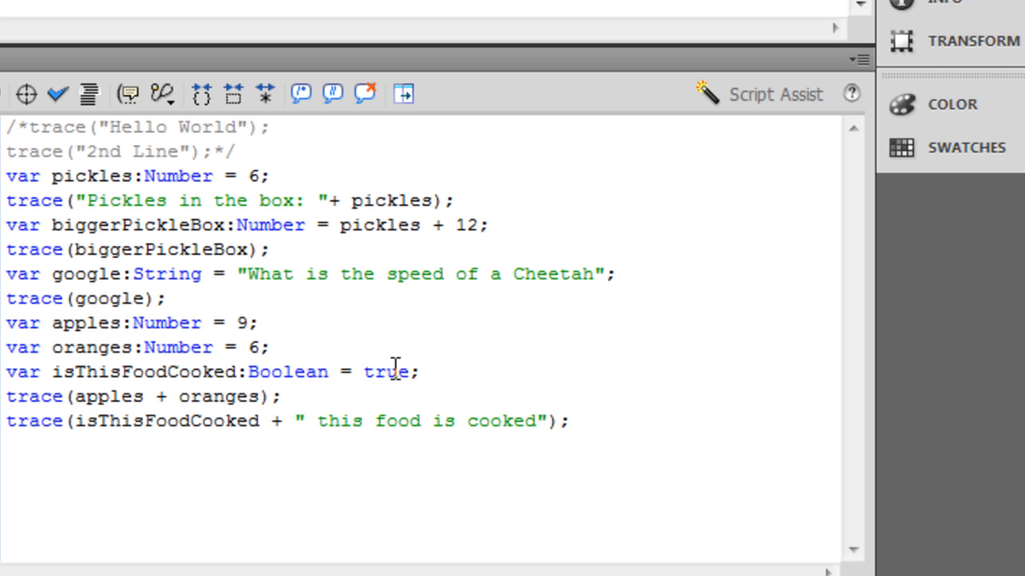
mouse_move(573, 436)
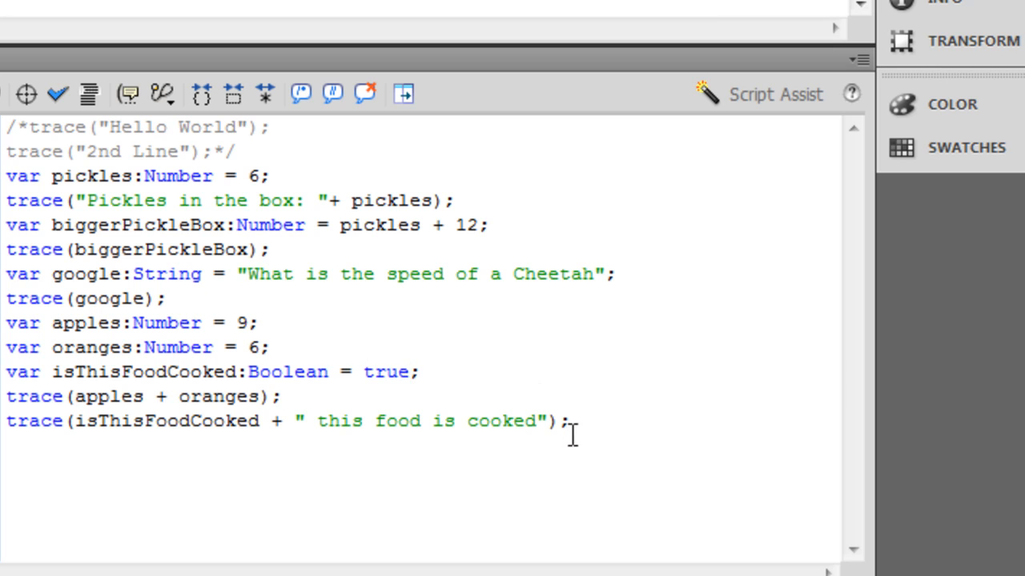
left_click(406, 371)
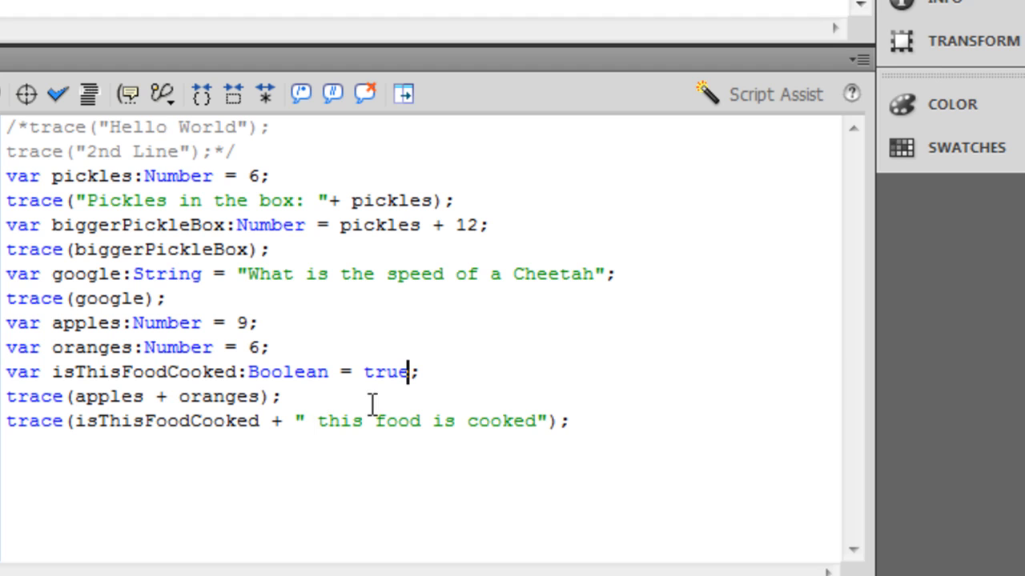
mouse_move(568, 536)
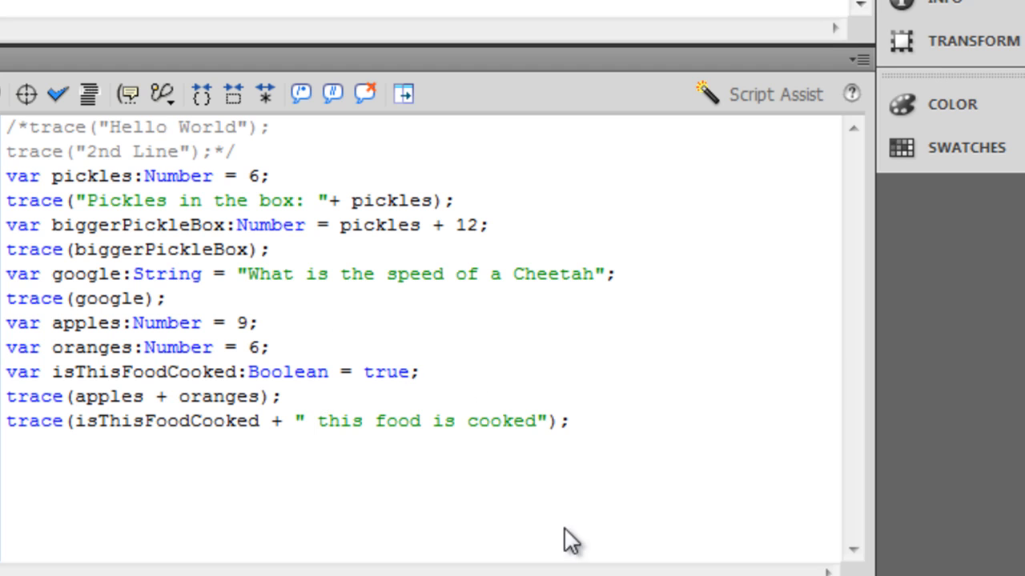
left_click(407, 372)
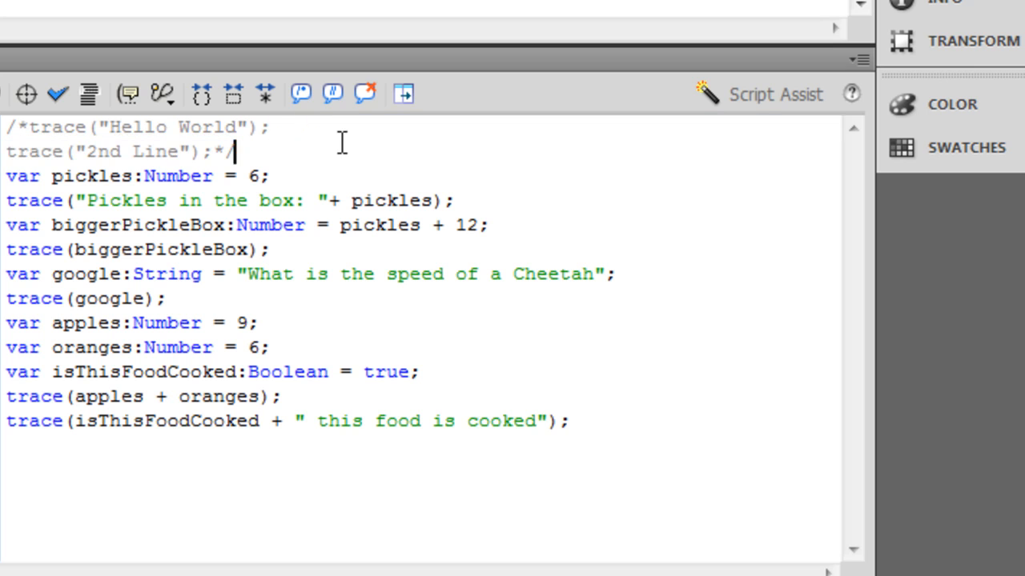
mouse_move(533, 317)
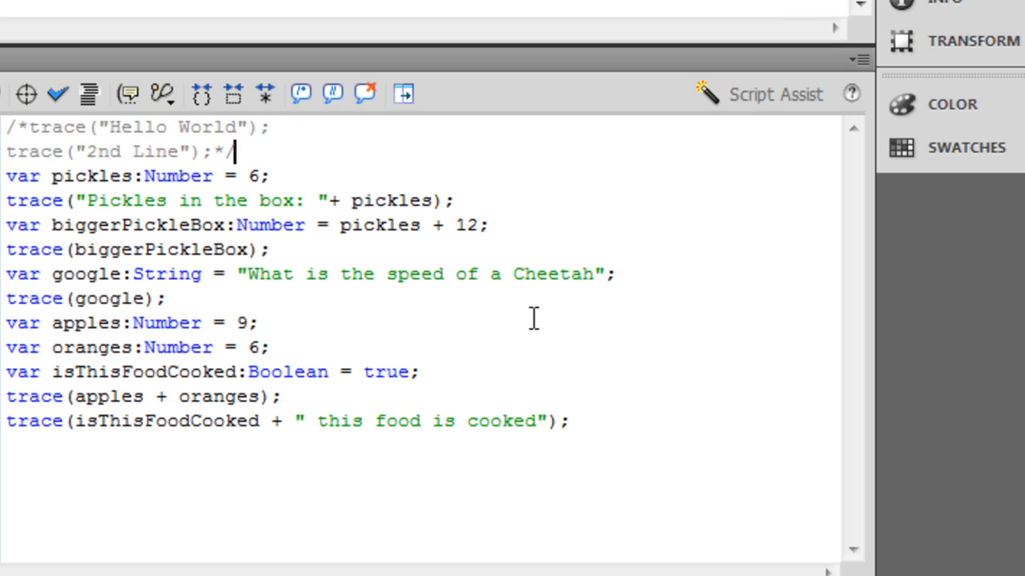